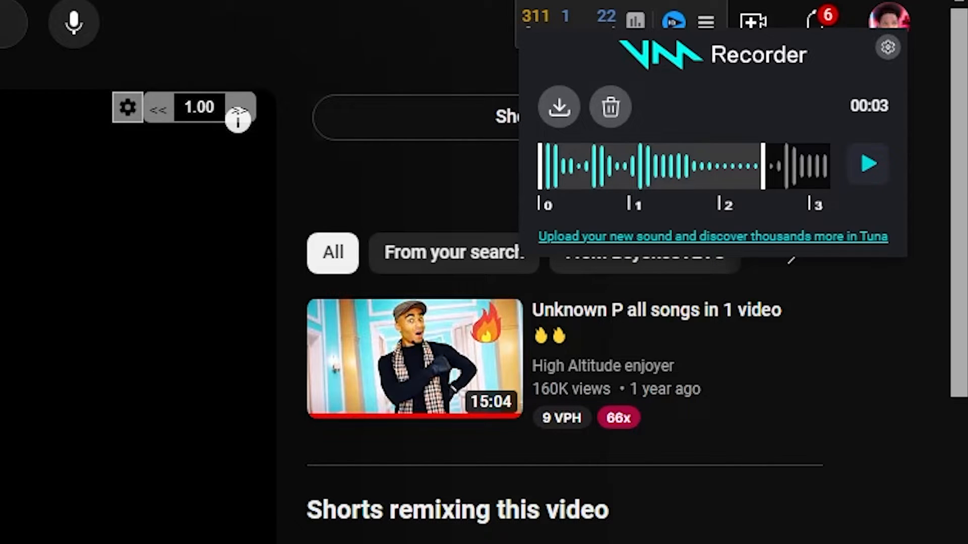
Delete the old three-second Voicemod clip and record a brief new sound
click(609, 106)
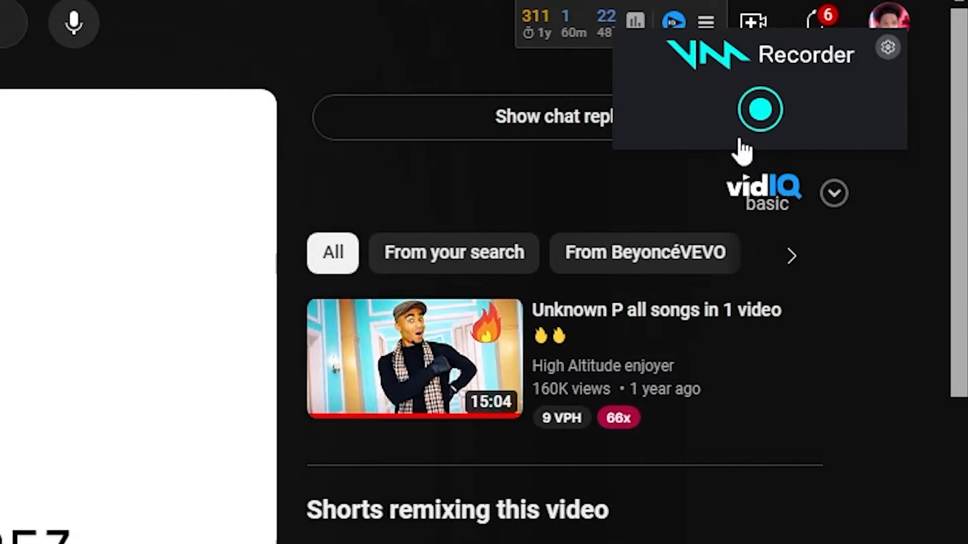
click(759, 110)
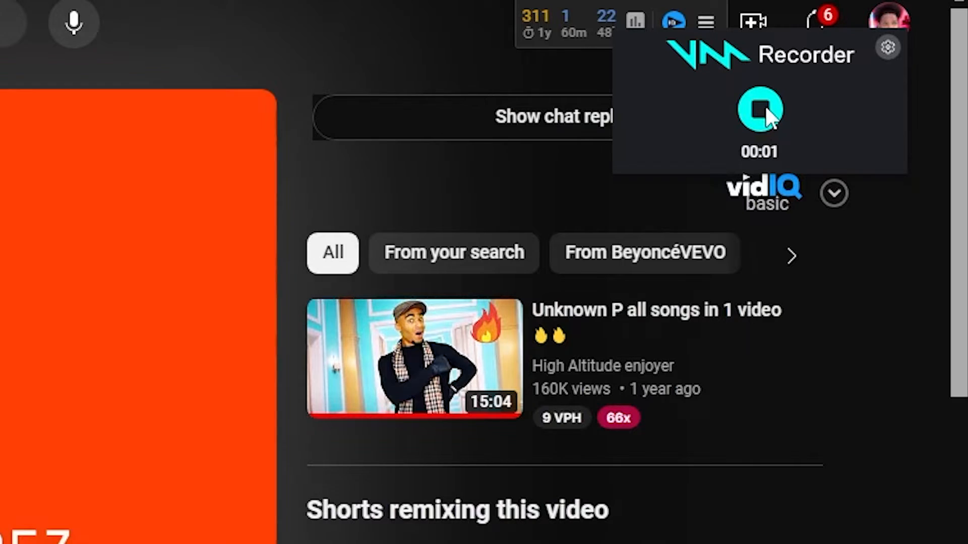
click(760, 110)
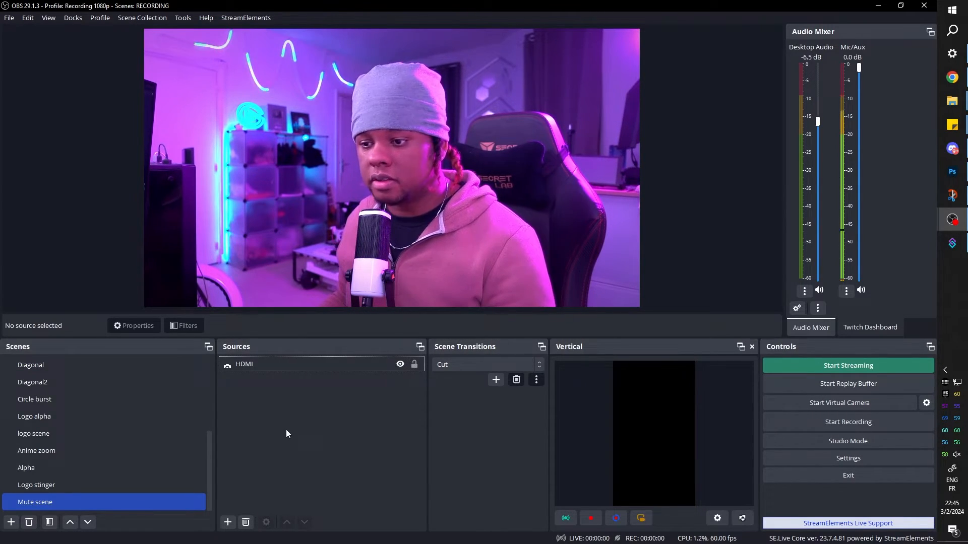
mouse_move(261, 399)
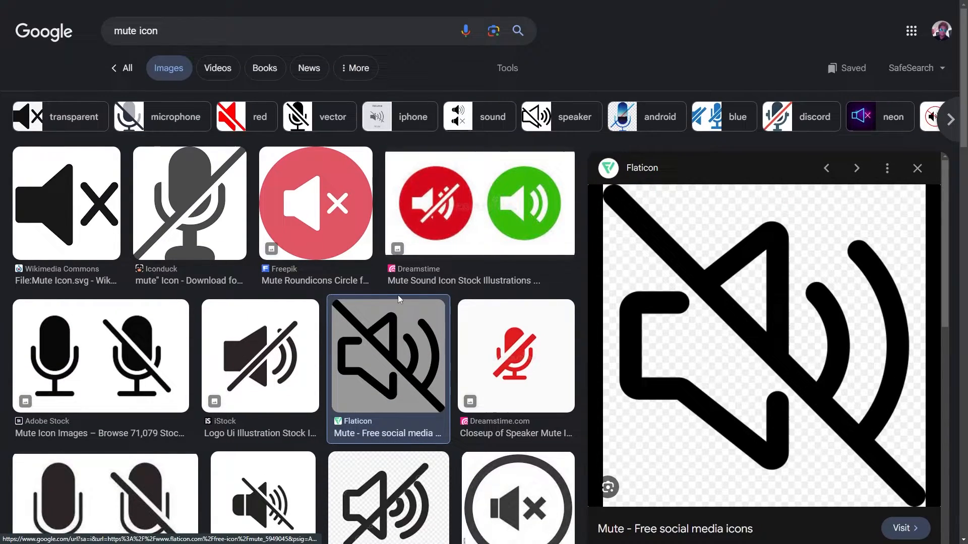
Save the Flaticon crossed-out speaker image from Google Images to disk
scroll(down, 3)
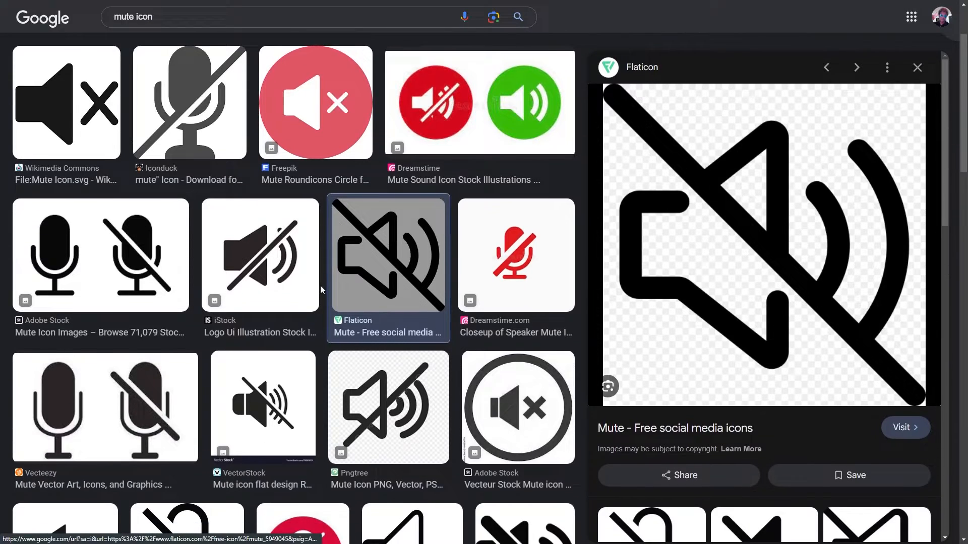
scroll(down, 3)
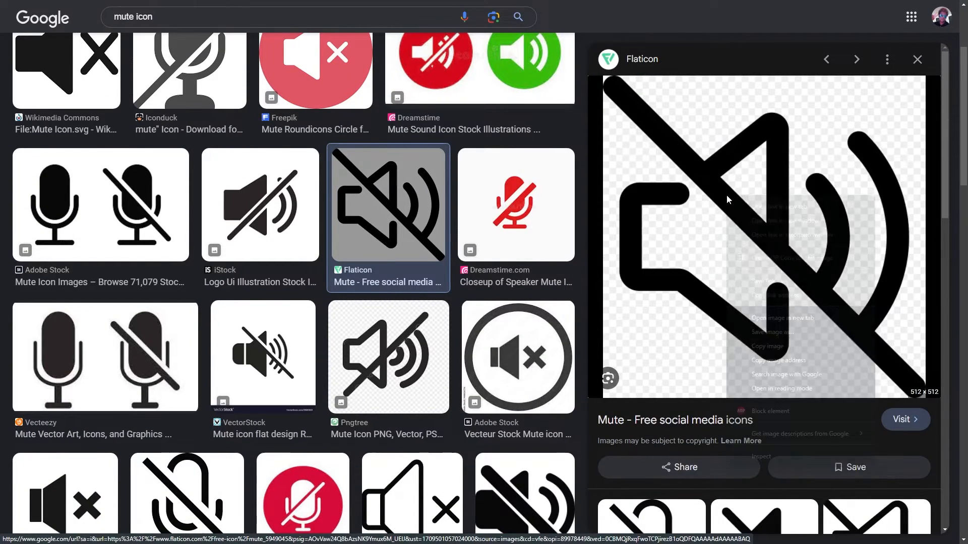
click(772, 332)
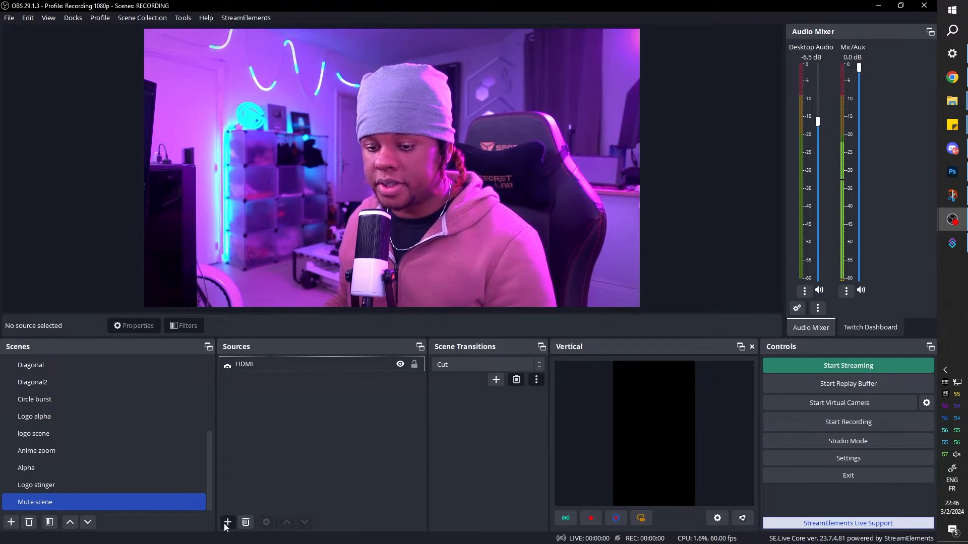
Add an Image source 'mute icon' using mute icon.png, positioned at top centre
click(228, 523)
text(ic)
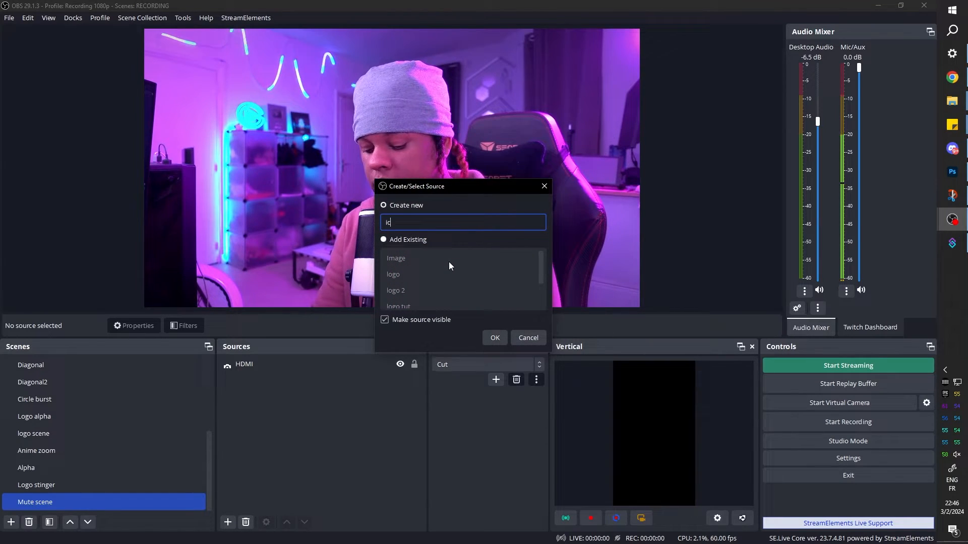
text(muicon)
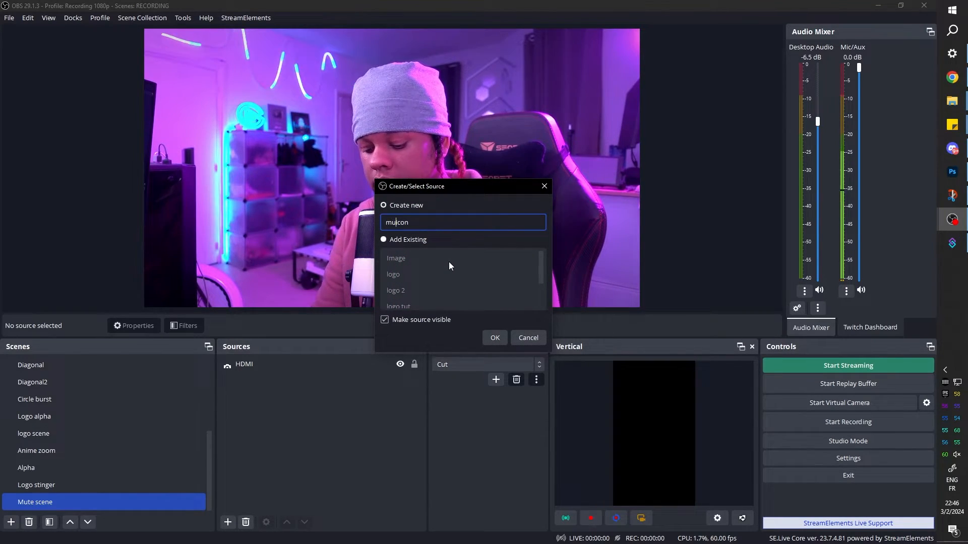
click(495, 338)
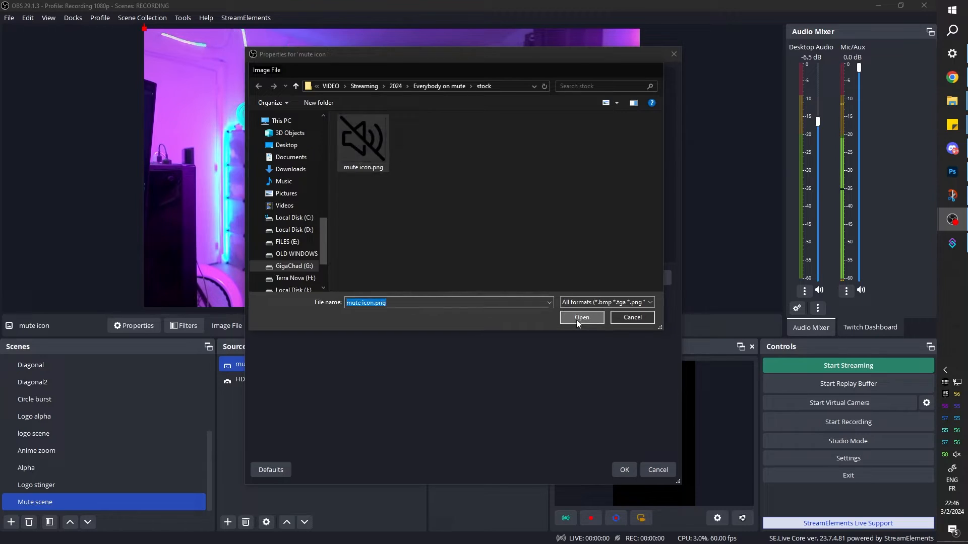
click(581, 318)
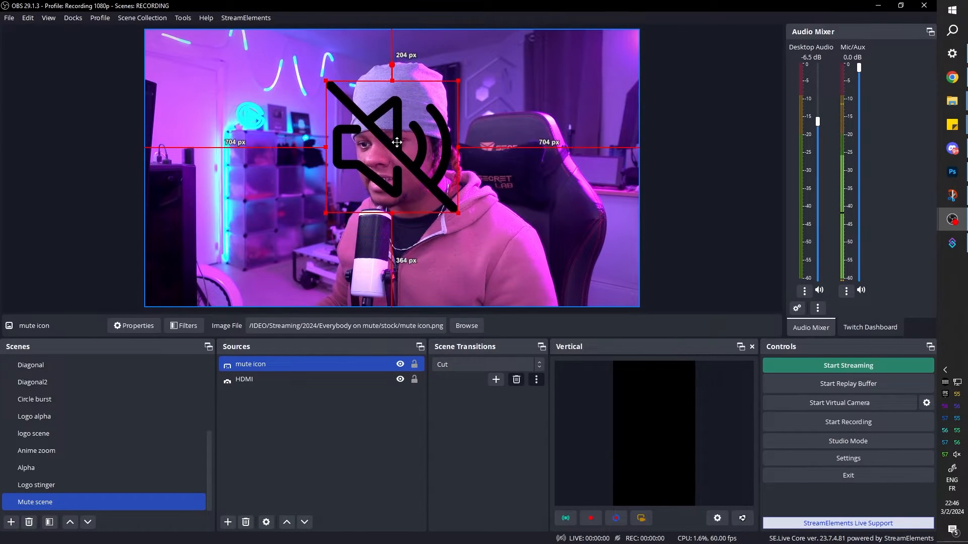
drag(395, 143, 393, 111)
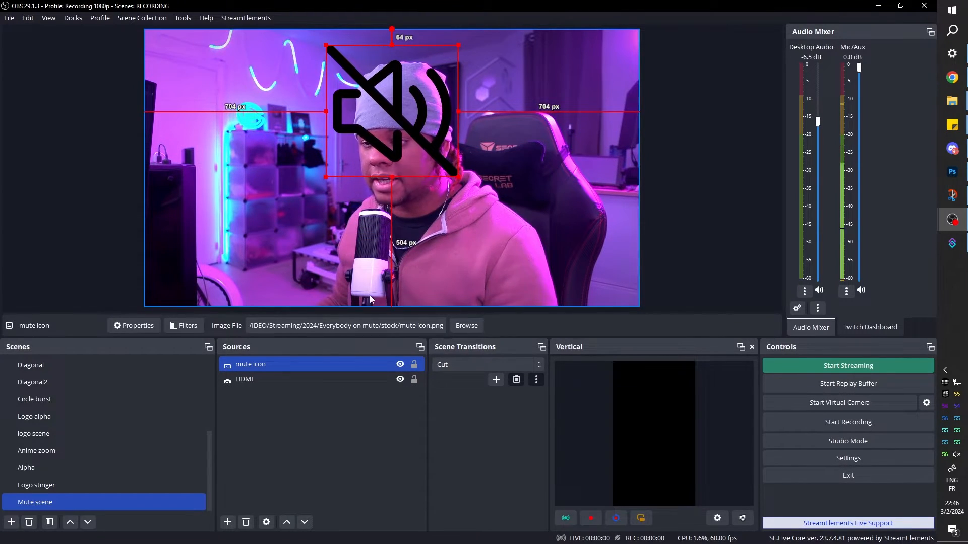
click(294, 439)
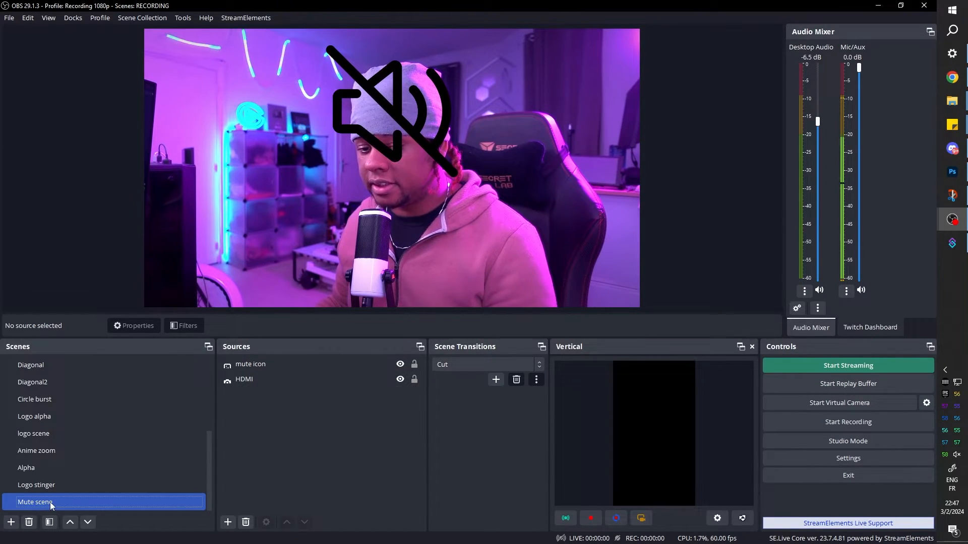
Add a Color Correction filter to the Mute scene with saturation -1.00
click(183, 326)
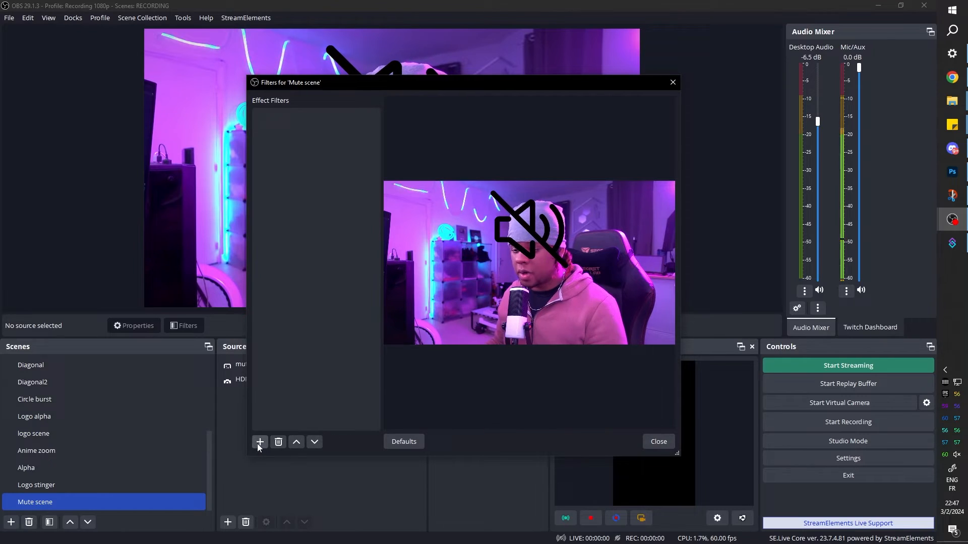
click(260, 442)
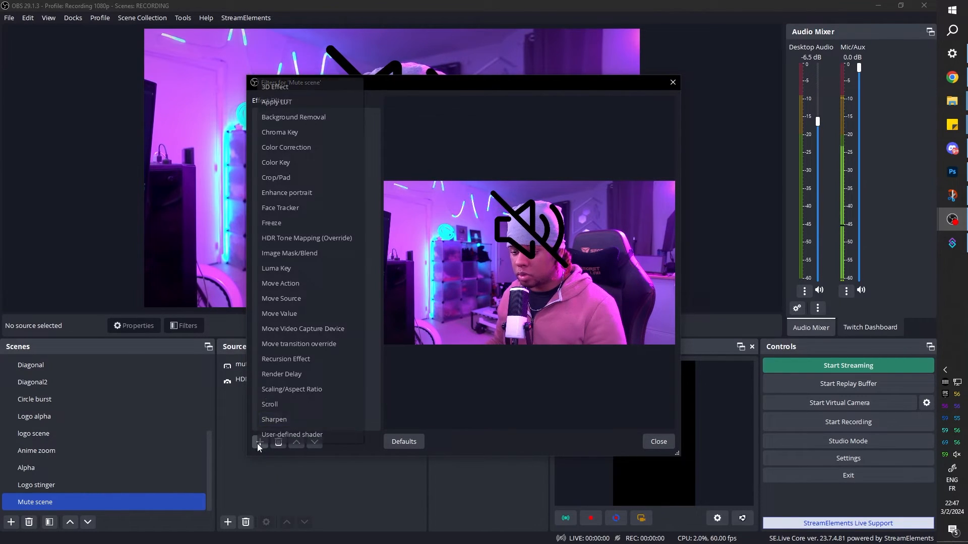
click(287, 147)
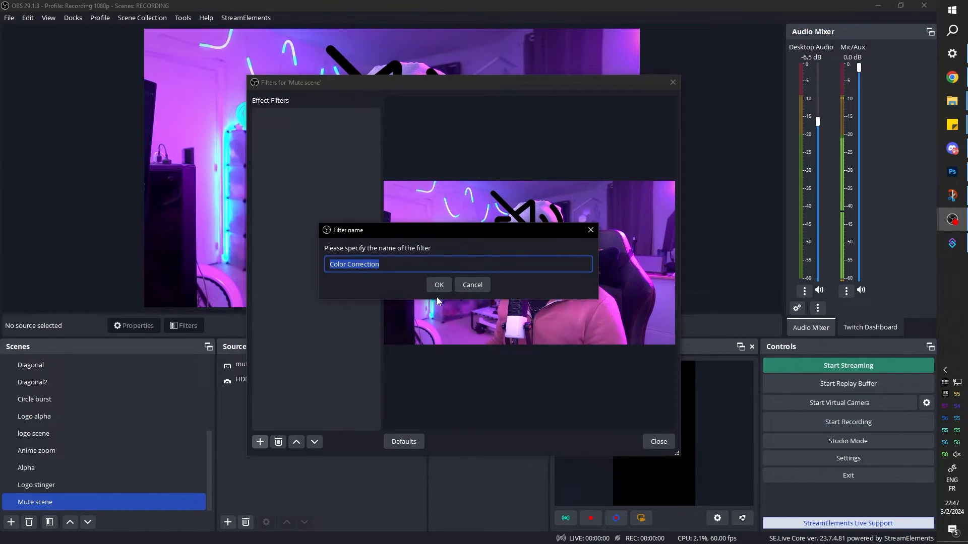
click(438, 285)
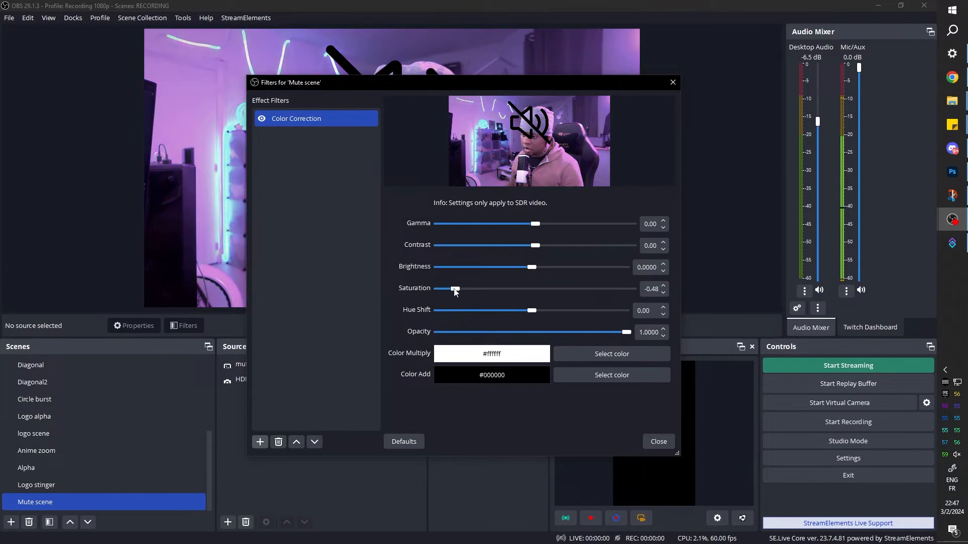
drag(455, 289, 435, 288)
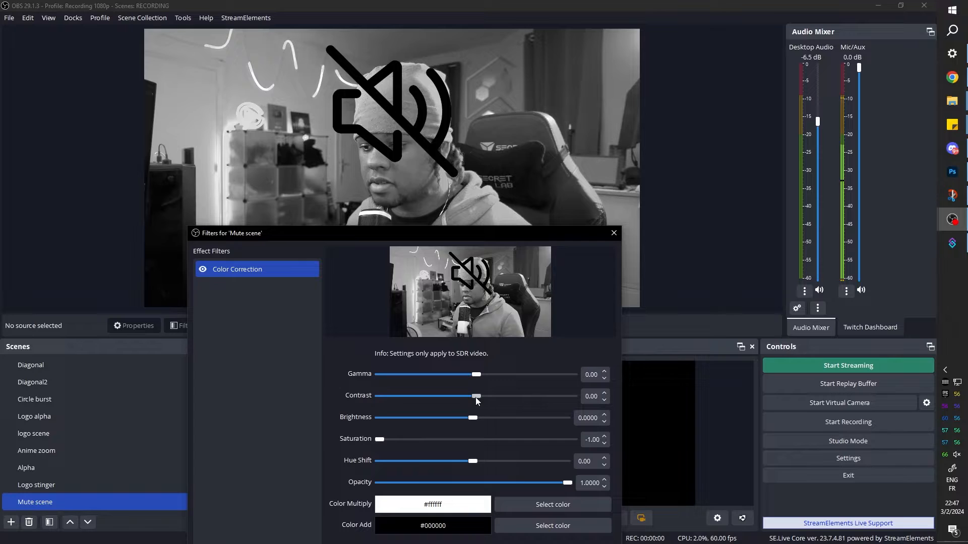
click(613, 233)
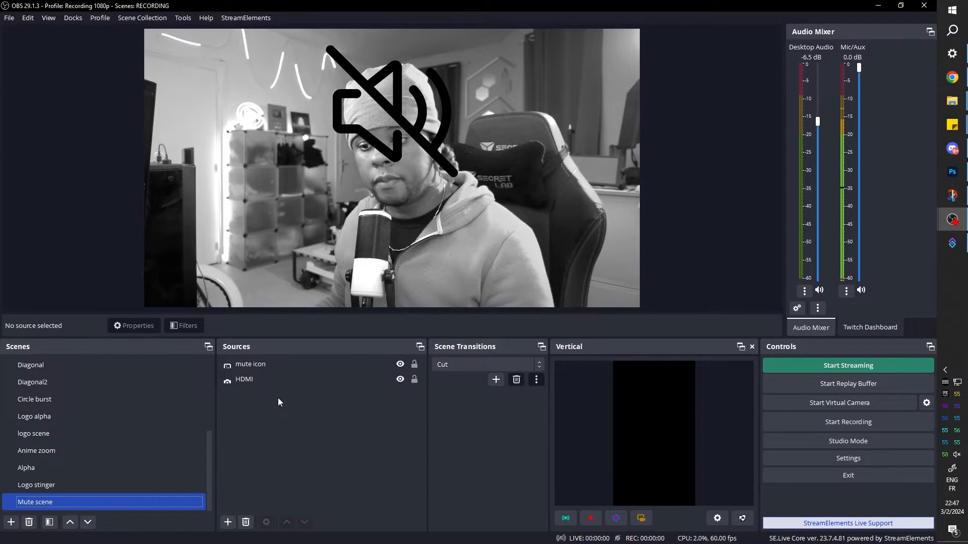
click(251, 364)
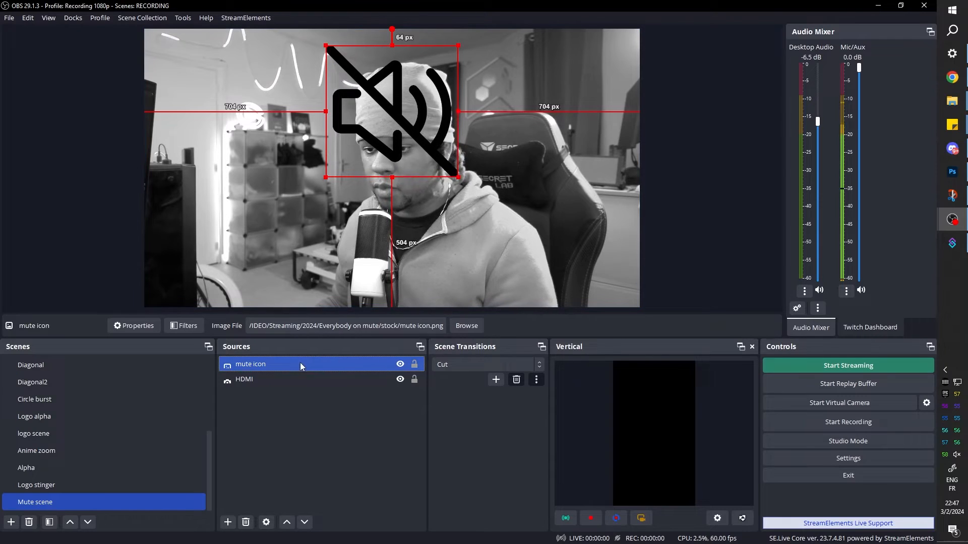
Give the mute icon a Color Correction filter with Color Add set to #ffffff
click(184, 326)
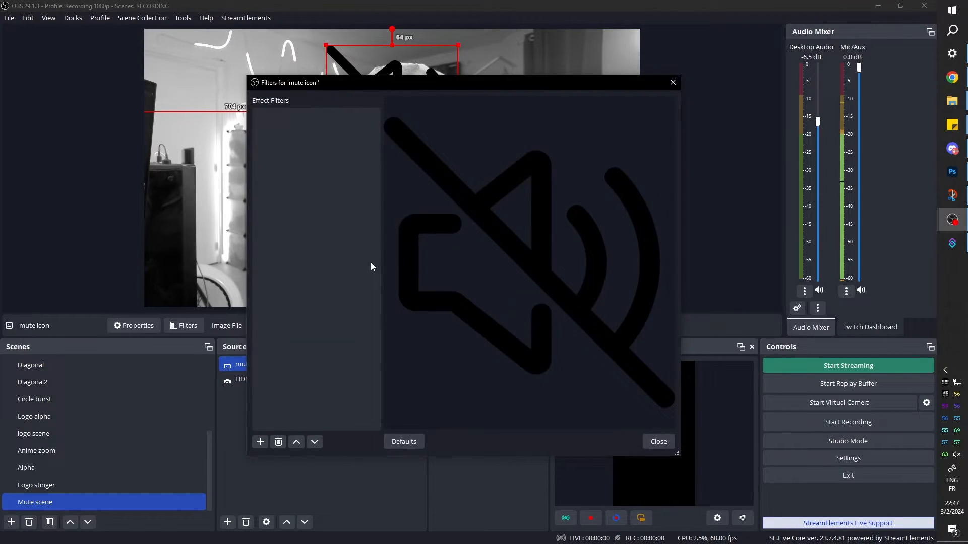
mouse_move(304, 147)
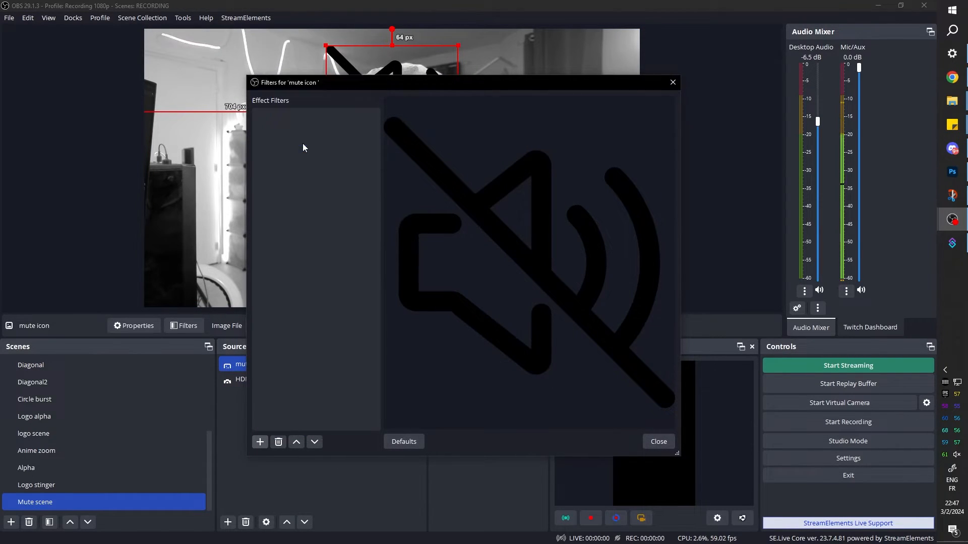
click(259, 443)
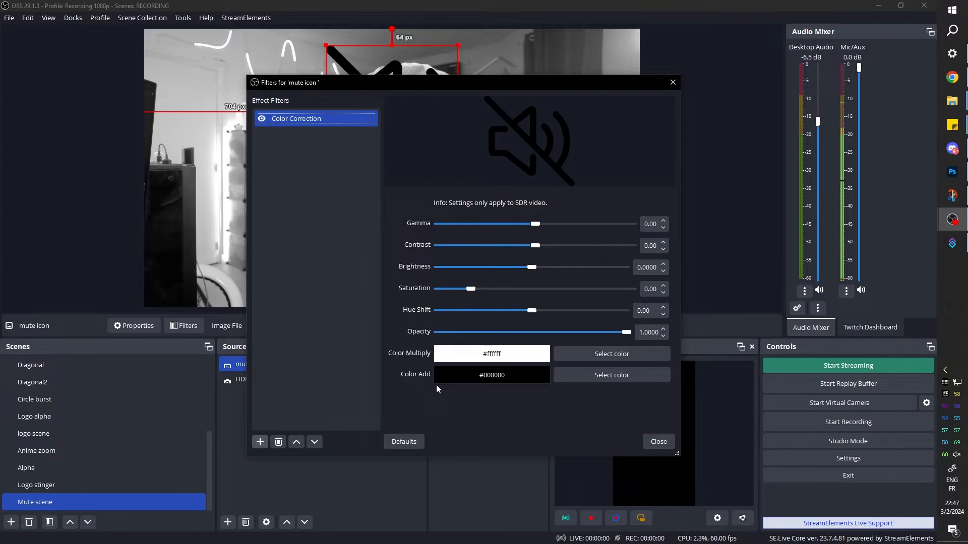
click(611, 375)
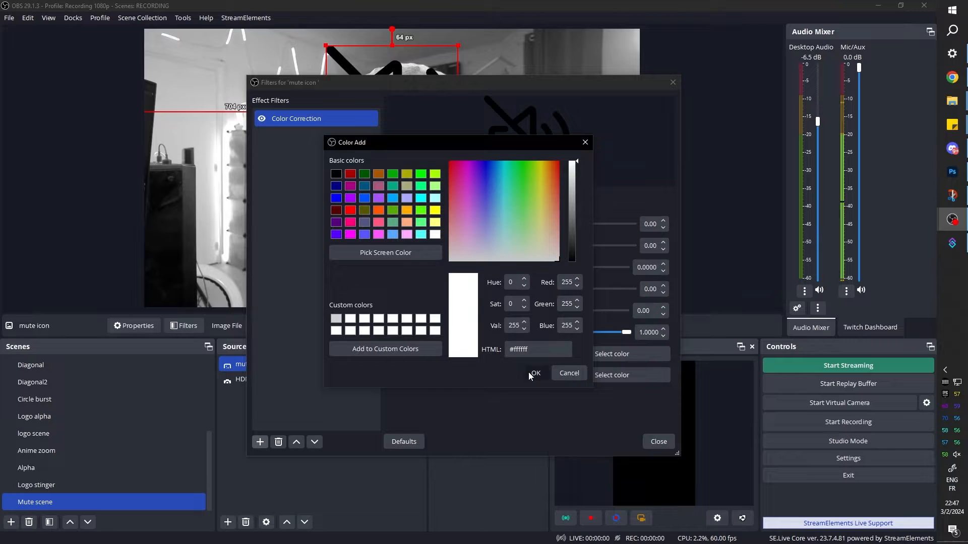
click(535, 373)
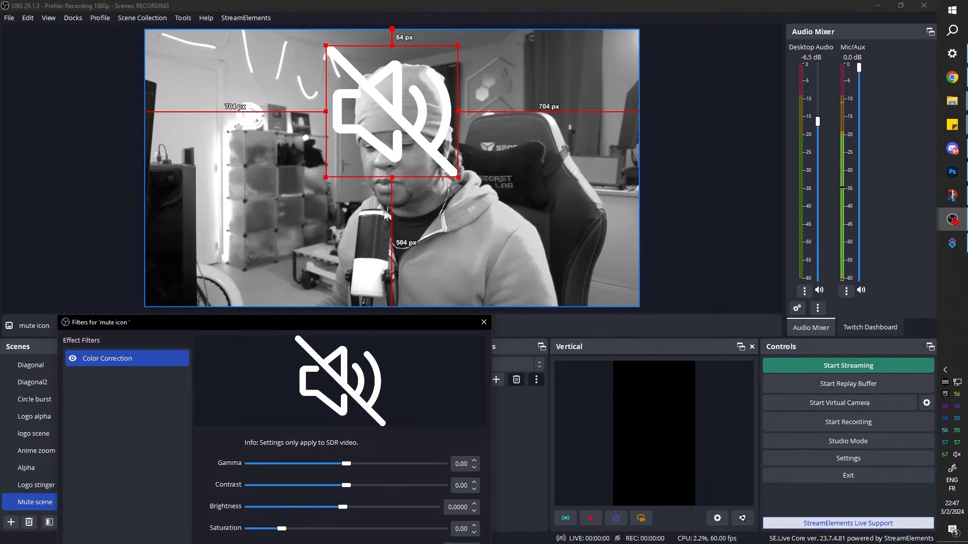
click(484, 322)
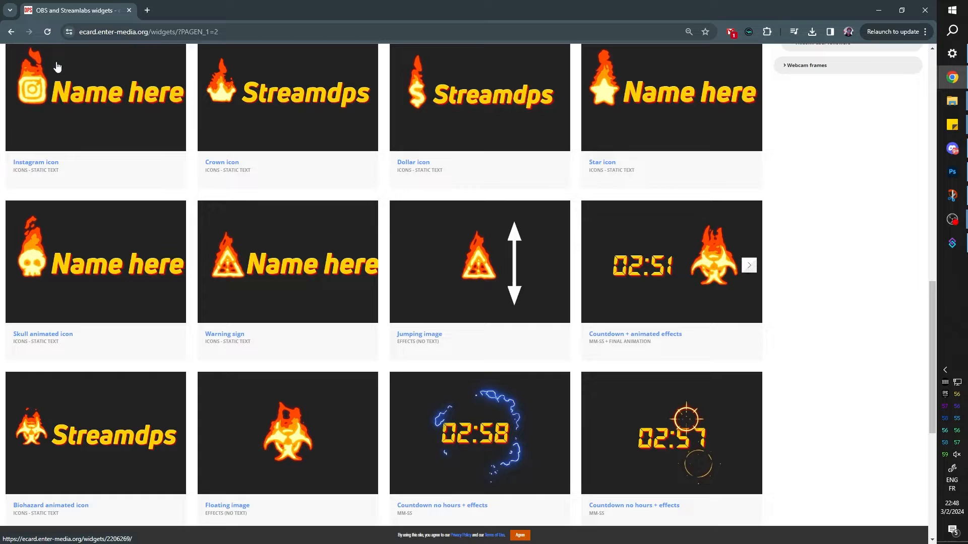
mouse_move(57, 68)
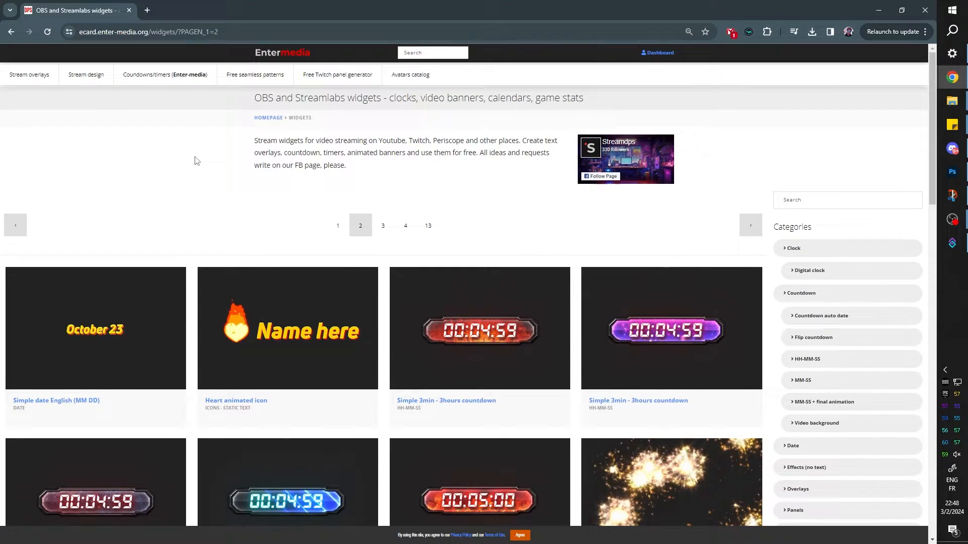
Open the 'Countdown no hours + effects' widget from page 2 of the widgets list
scroll(down, 3)
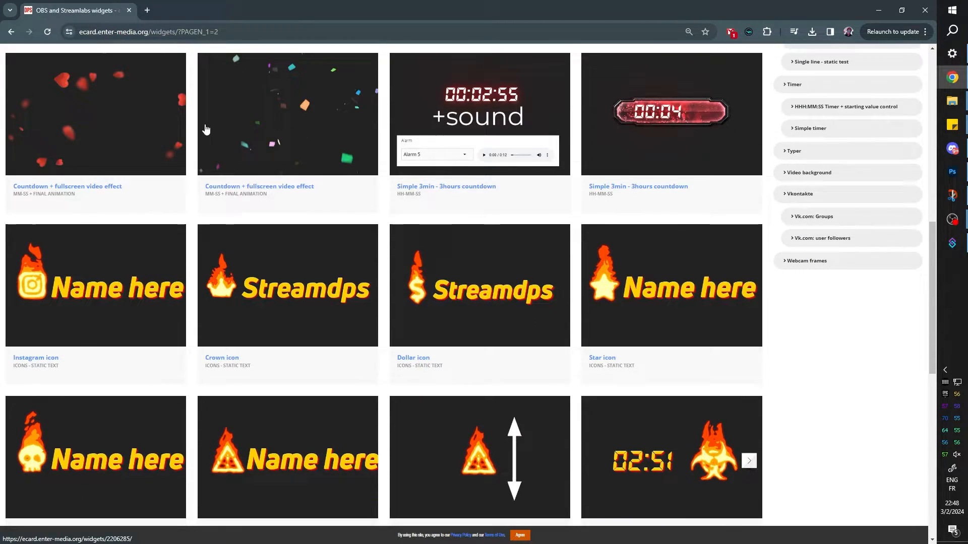
scroll(down, 3)
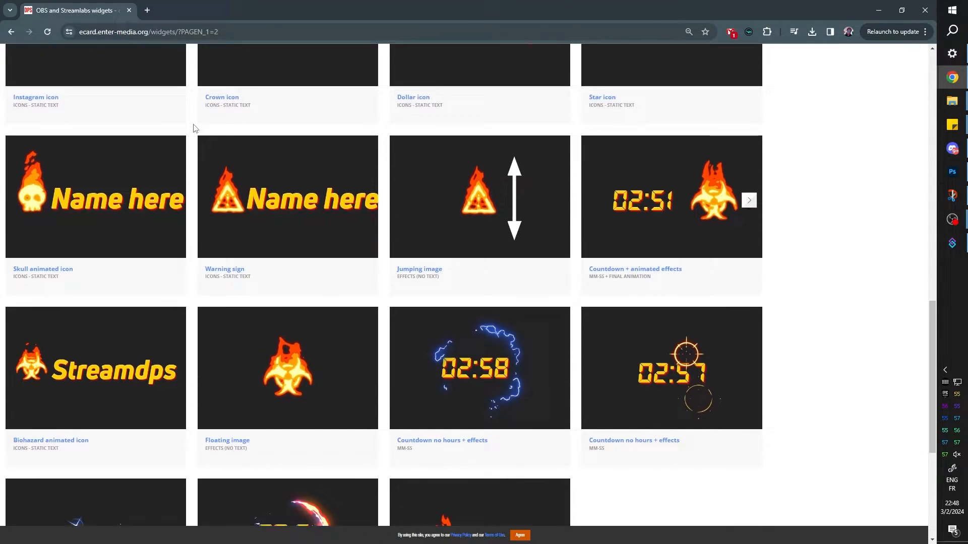
scroll(down, 3)
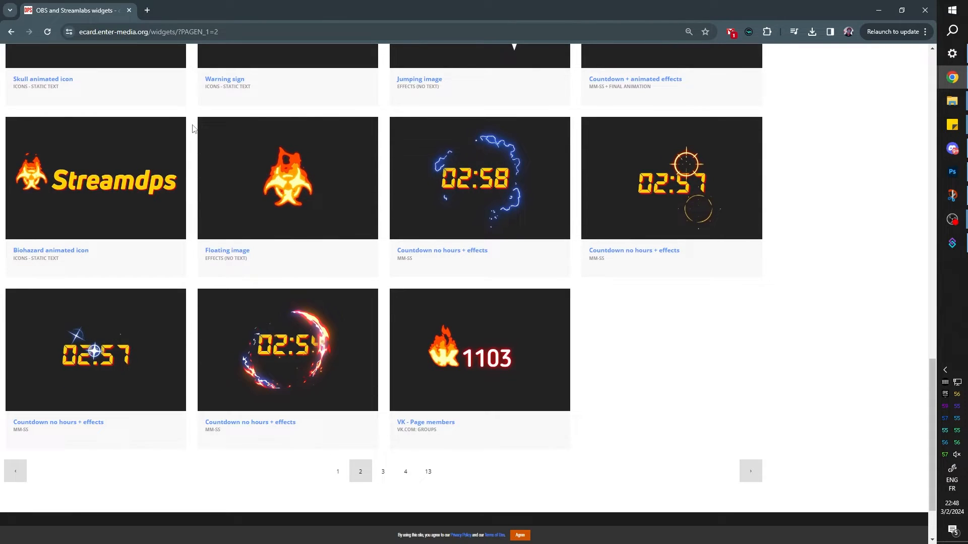
mouse_move(542, 205)
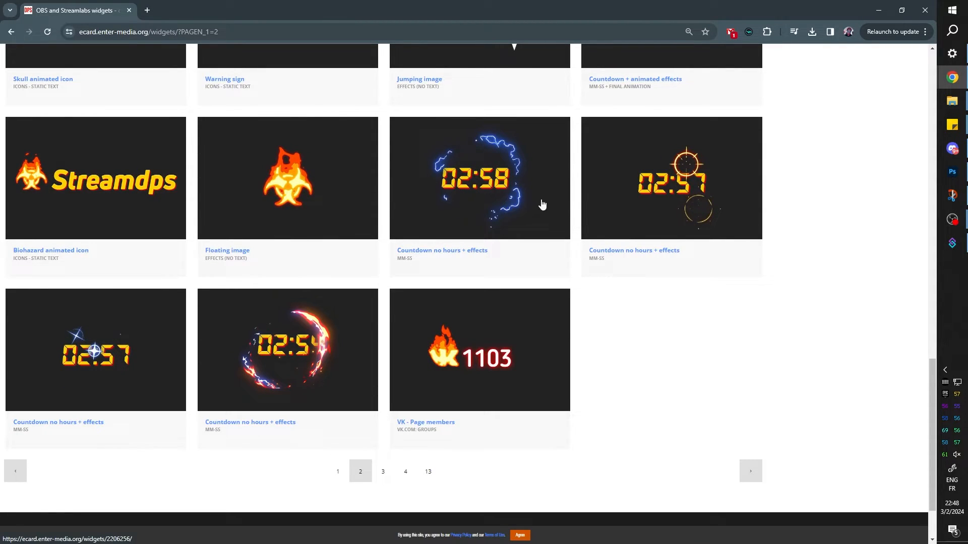
scroll(down, 3)
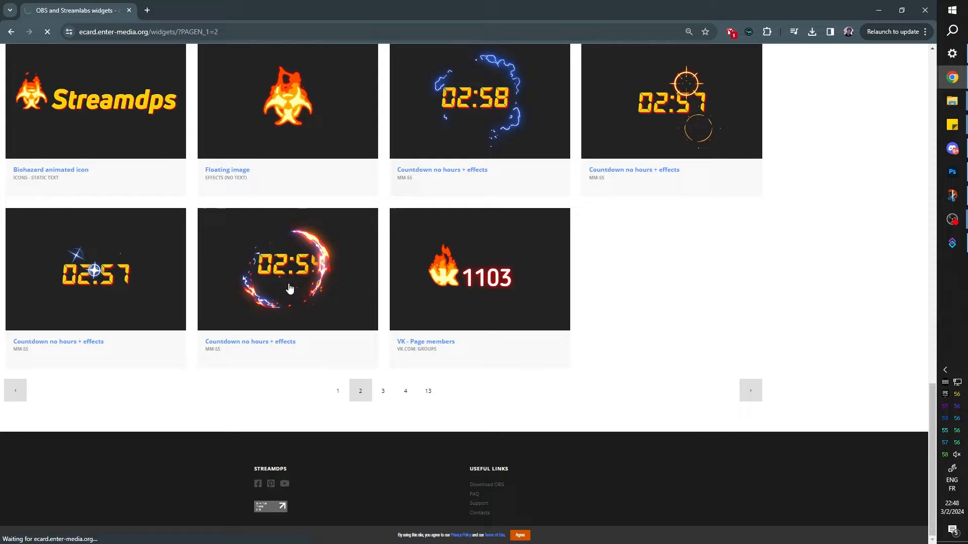
click(288, 269)
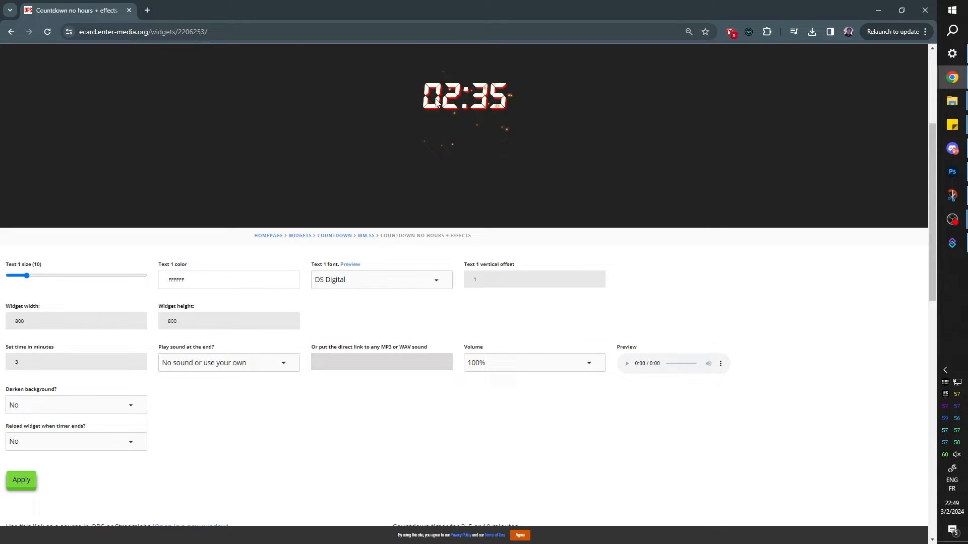
mouse_move(410, 121)
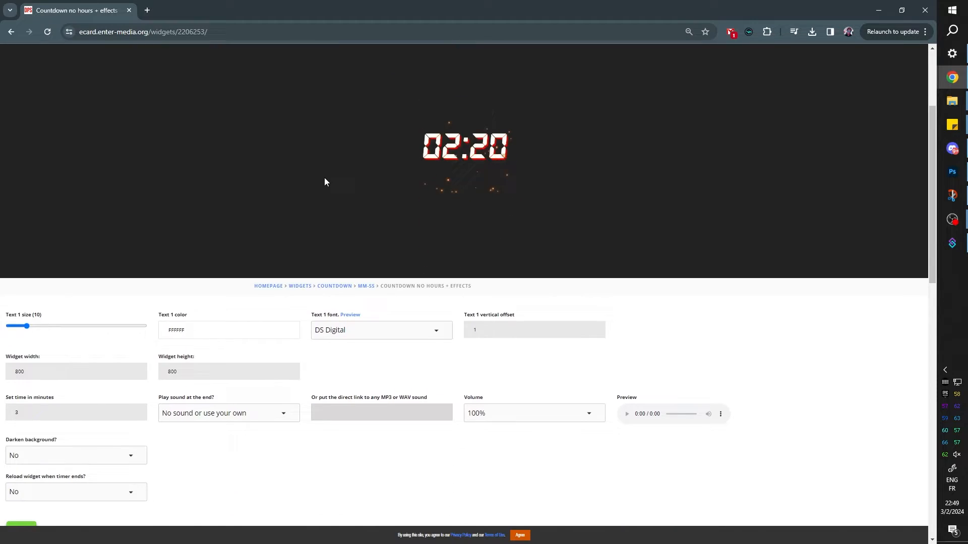
Scroll through the countdown widget's settings to size 10, FFFFFF, DS Digital, 800×800, 3 minutes
scroll(down, 3)
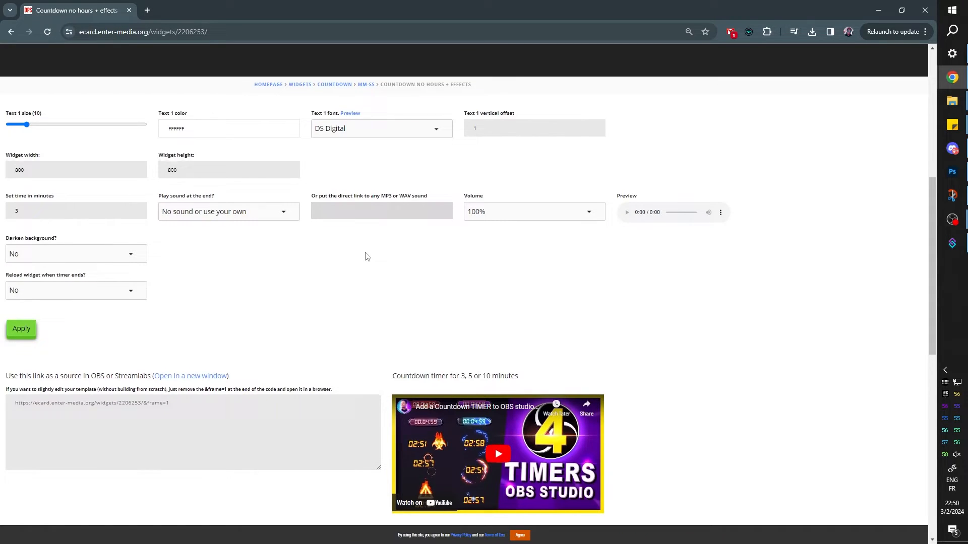
scroll(down, 3)
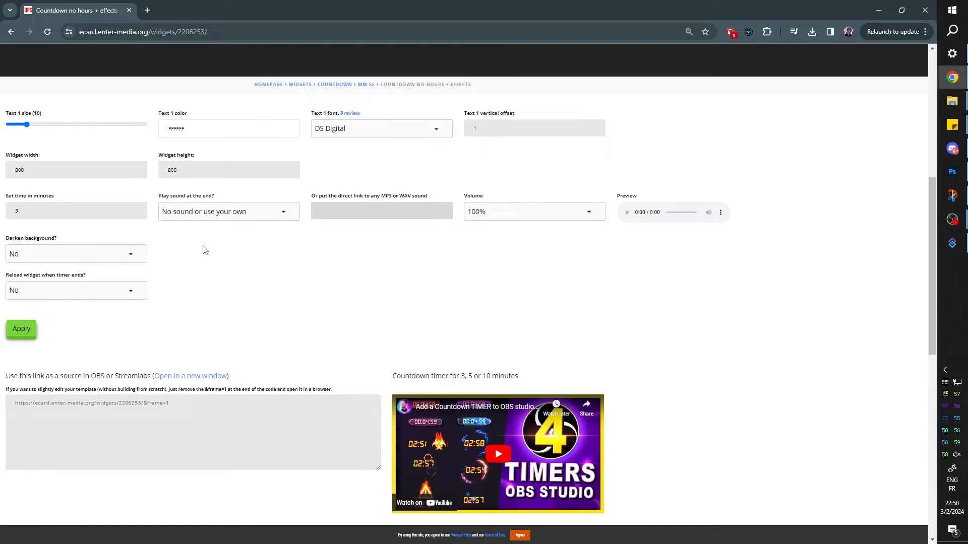
mouse_move(202, 241)
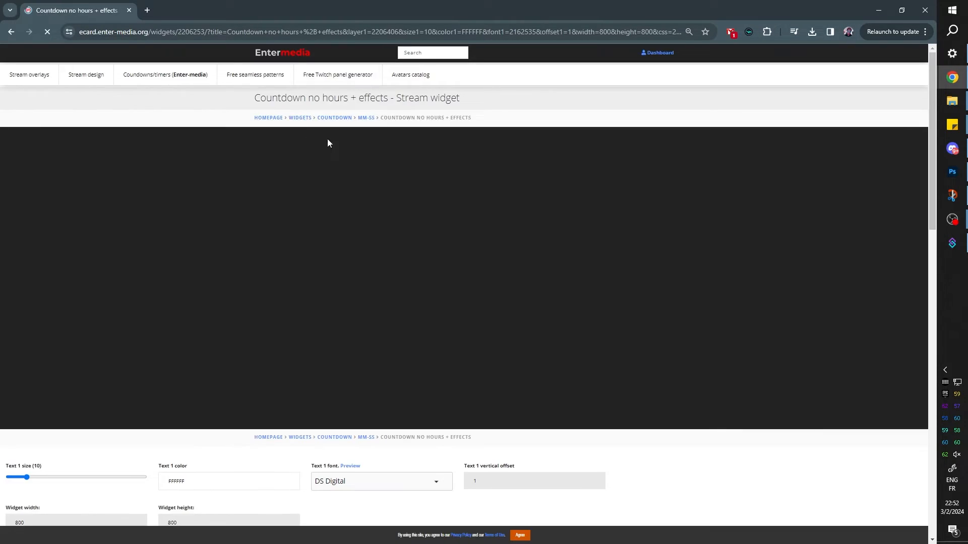
scroll(down, 3)
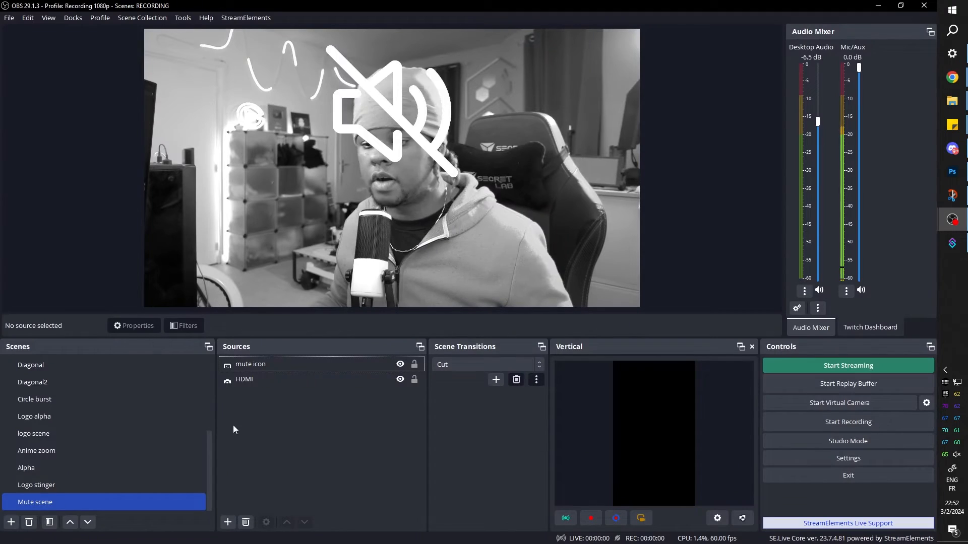
Add an 800×800 Browser source named Timer and position it over the webcam
click(227, 522)
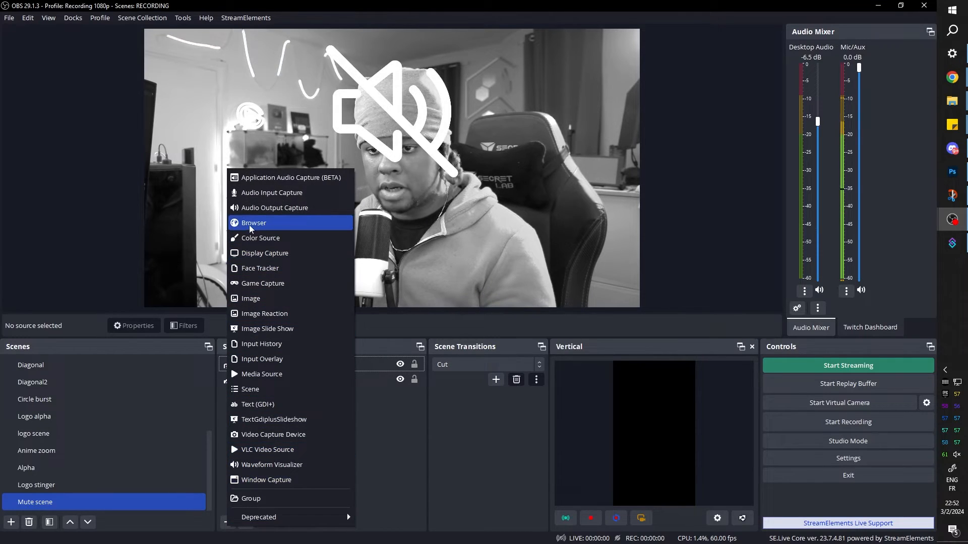
click(254, 223)
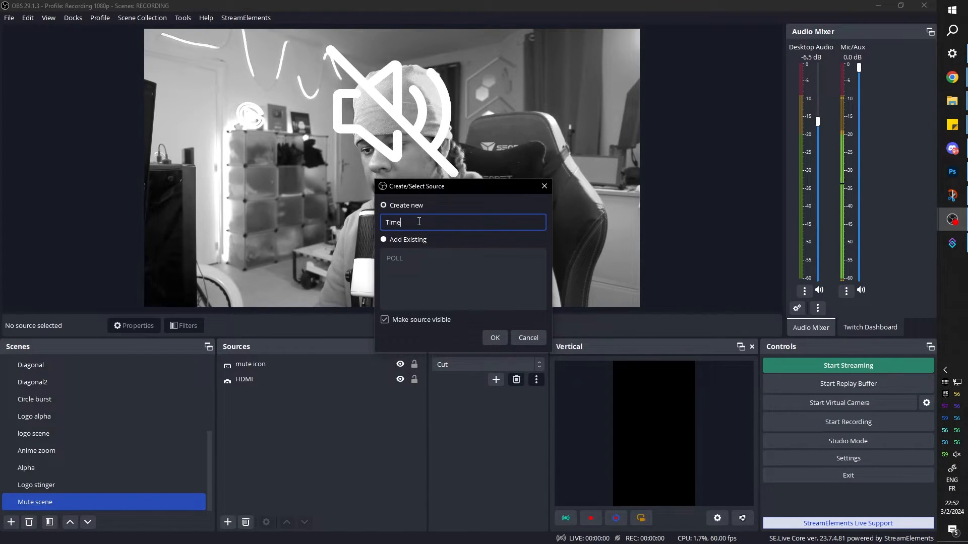
click(495, 337)
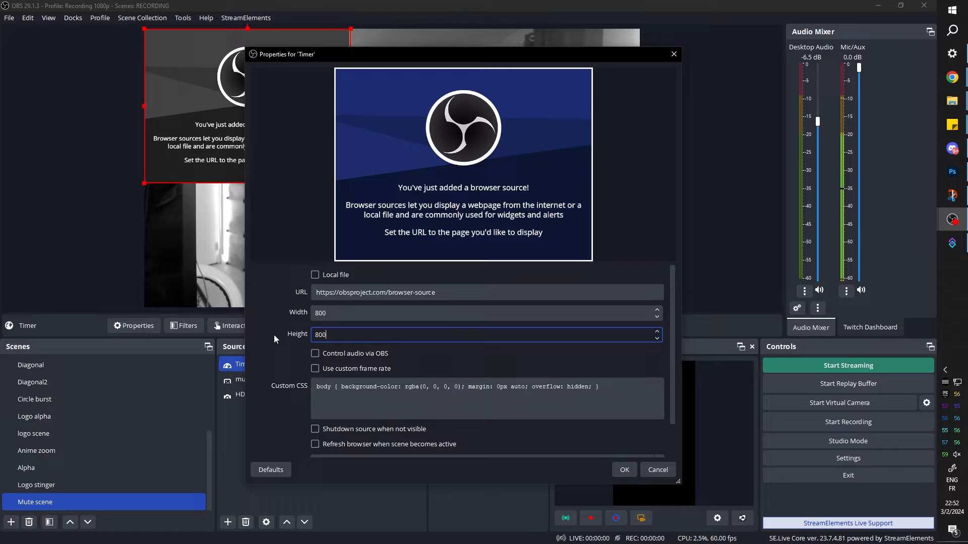
click(487, 293)
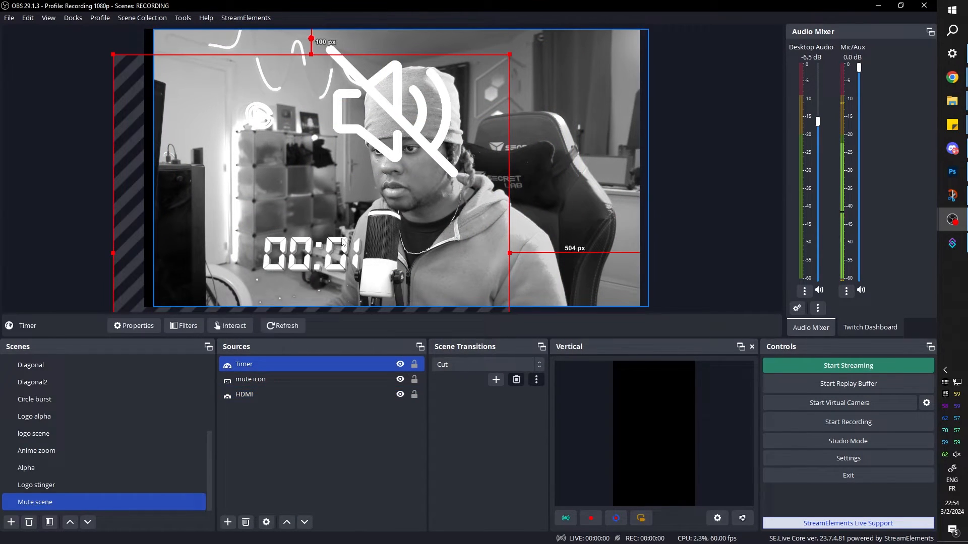
click(267, 434)
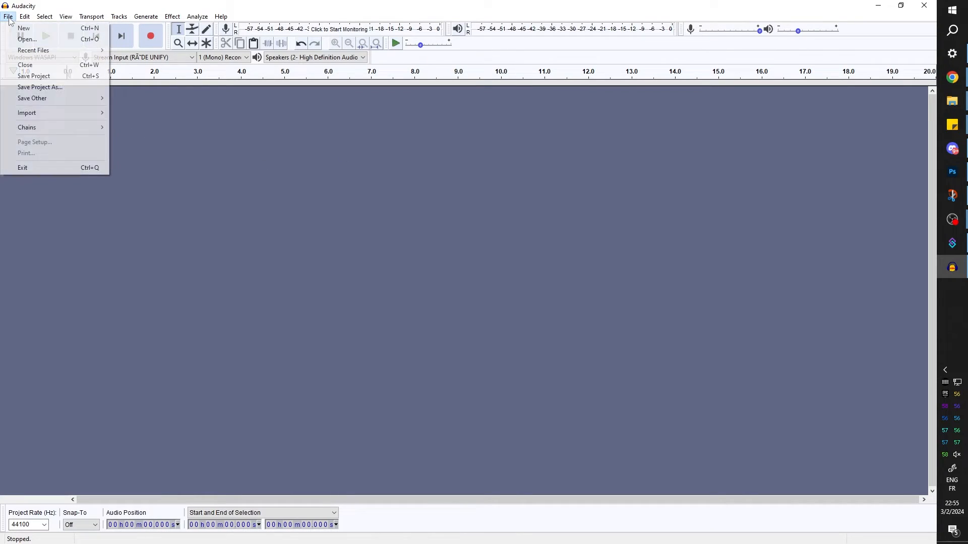
Open the 'Everybody on mute' audio file in Audacity and play it
click(27, 39)
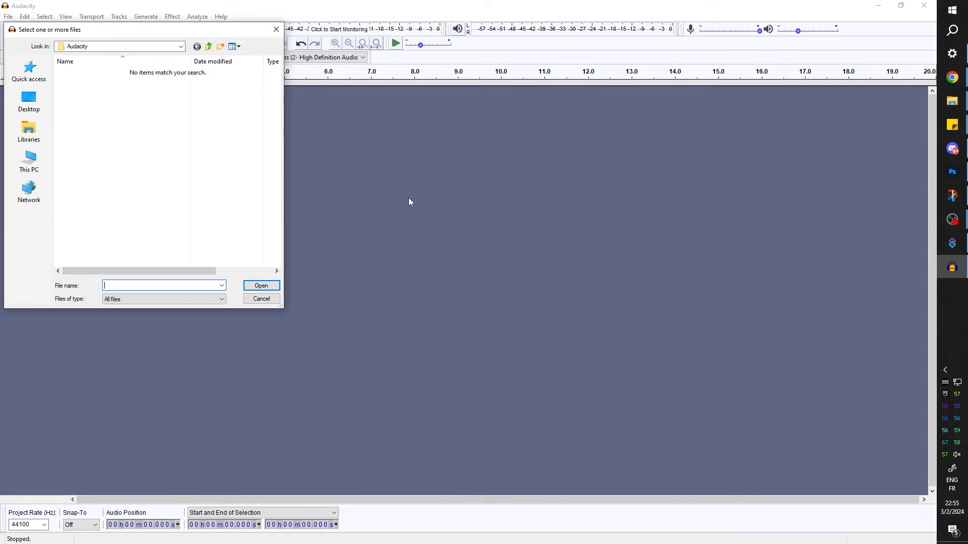
click(261, 286)
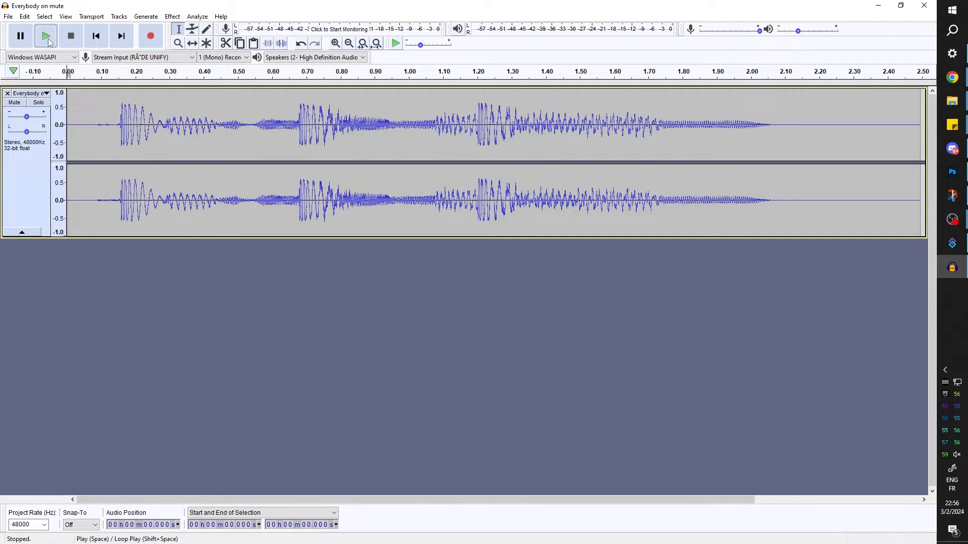
click(45, 35)
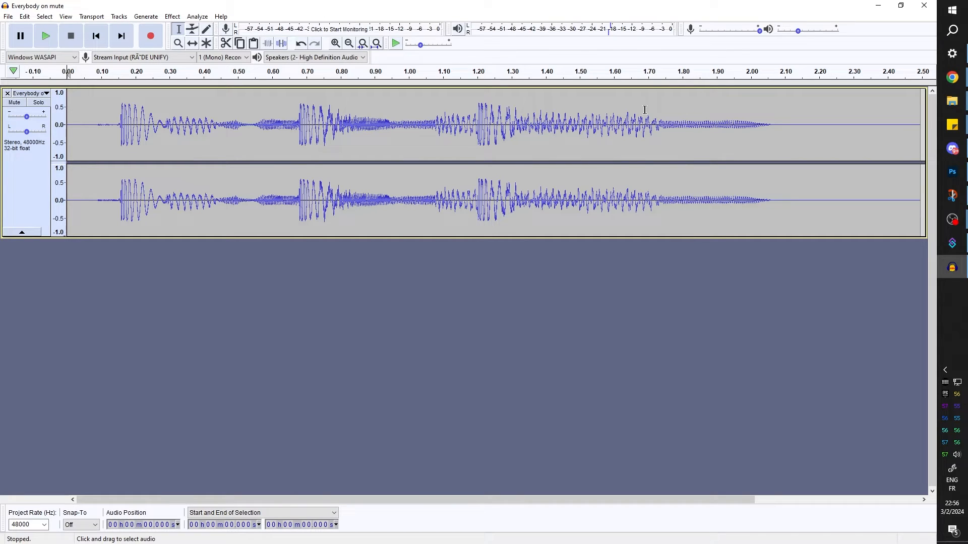
mouse_move(950, 289)
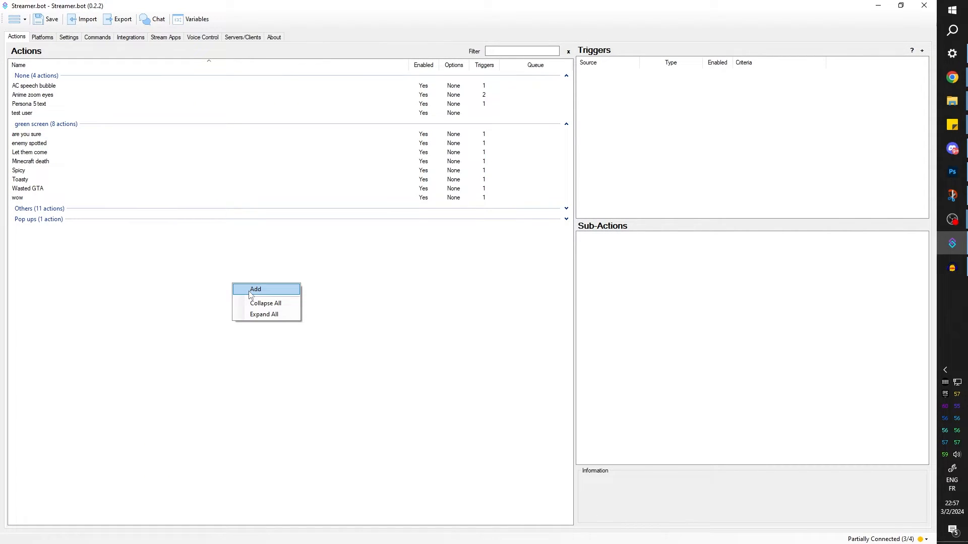
Add a Streamer.bot action with the name 'On mute'
click(255, 289)
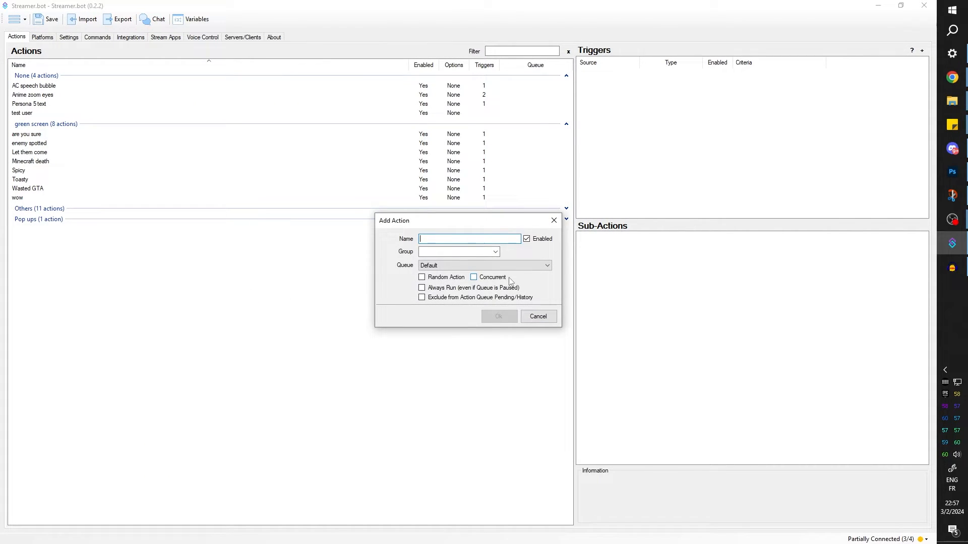
text(On)
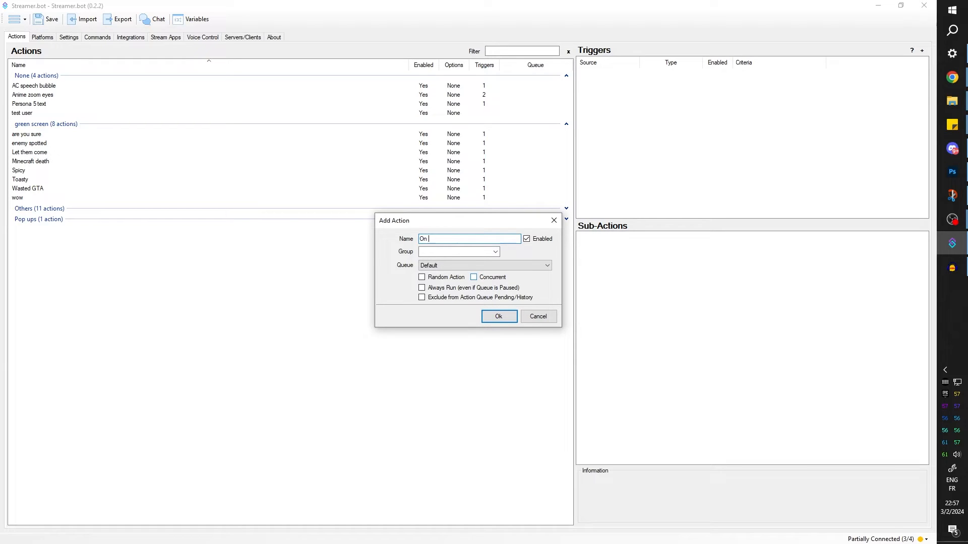
click(499, 317)
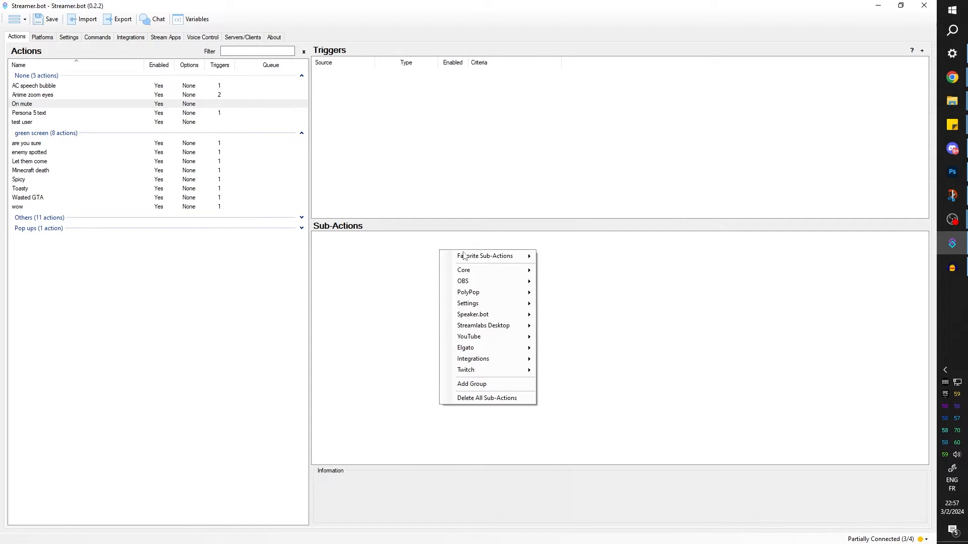
mouse_move(483, 280)
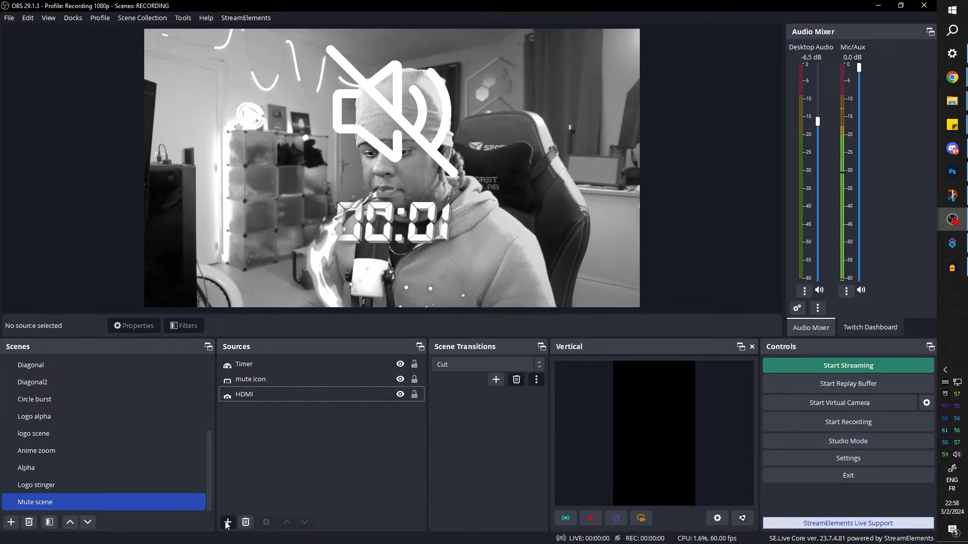
Load Everybody on mute.mp3 into the on mute audio media source
click(227, 522)
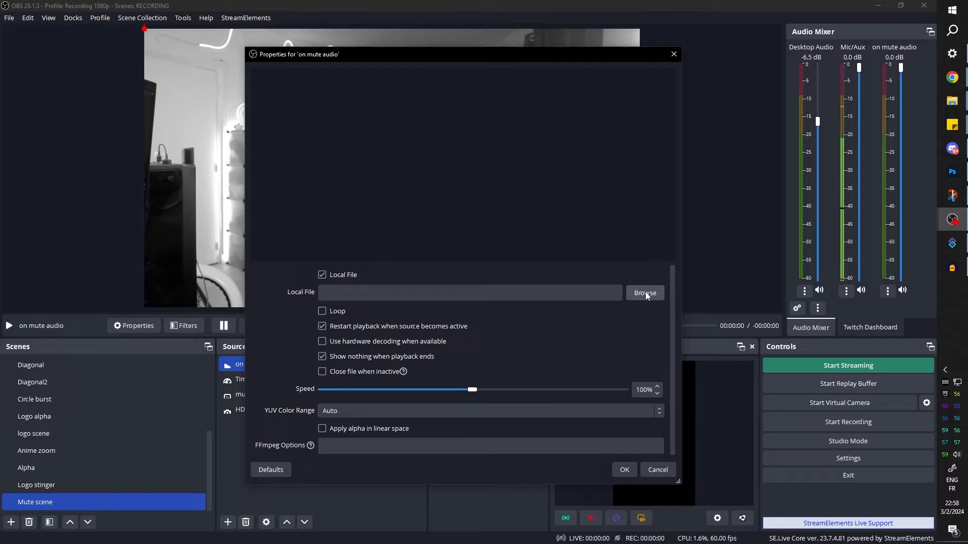
click(645, 293)
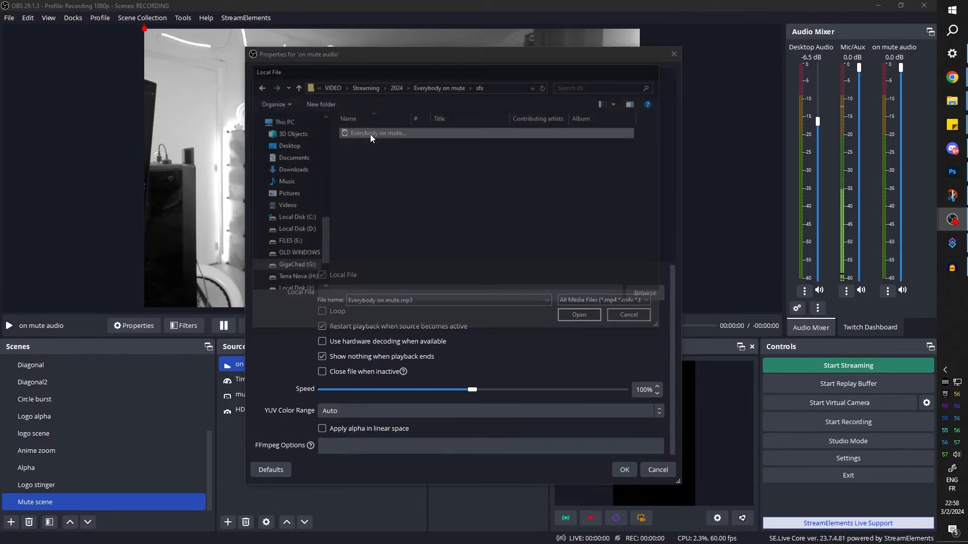
click(579, 315)
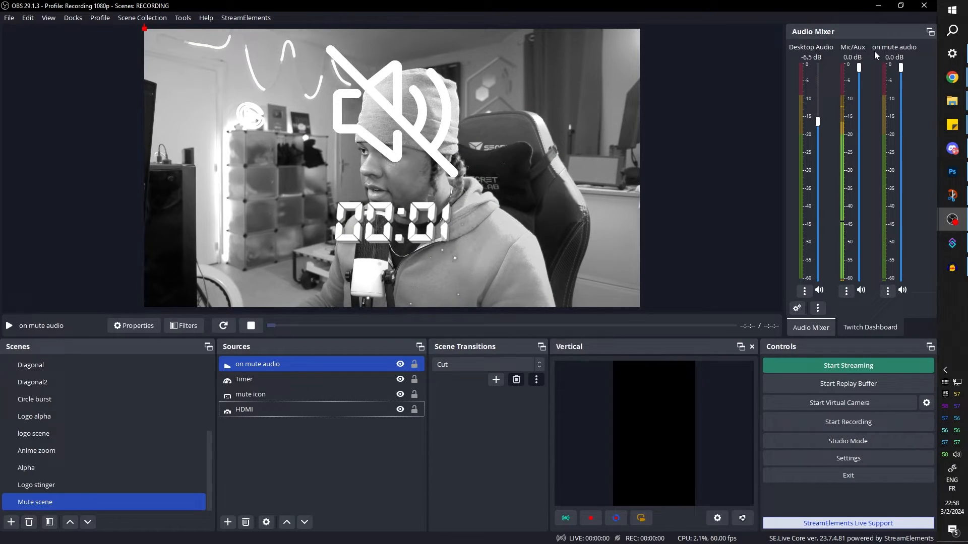
click(264, 379)
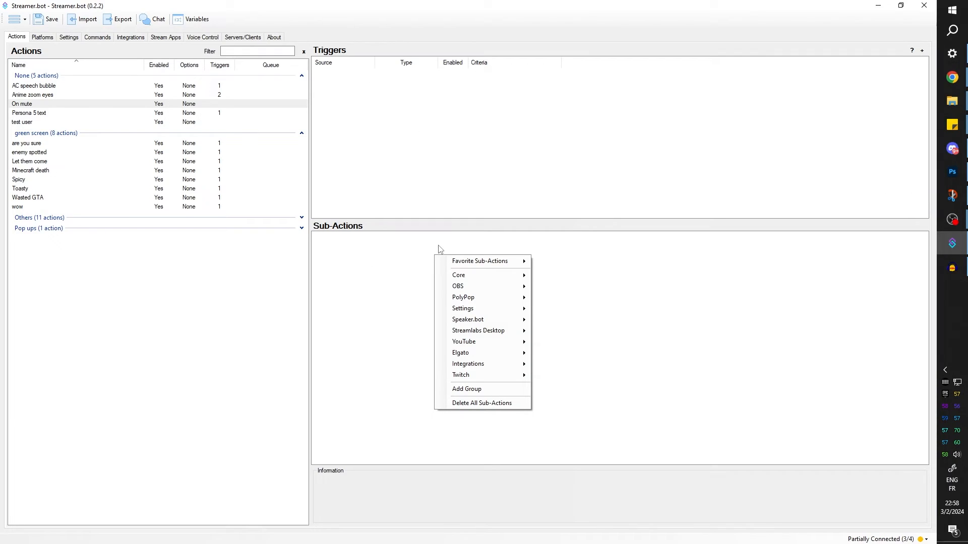
mouse_move(483, 286)
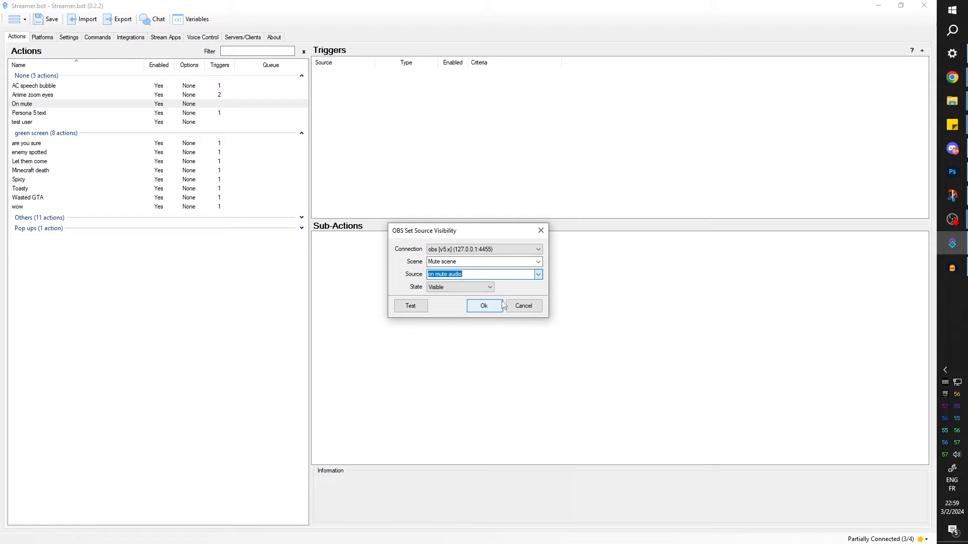
Add sub-actions making on mute audio visible in Mute scene, then a 1900 ms delay
click(484, 306)
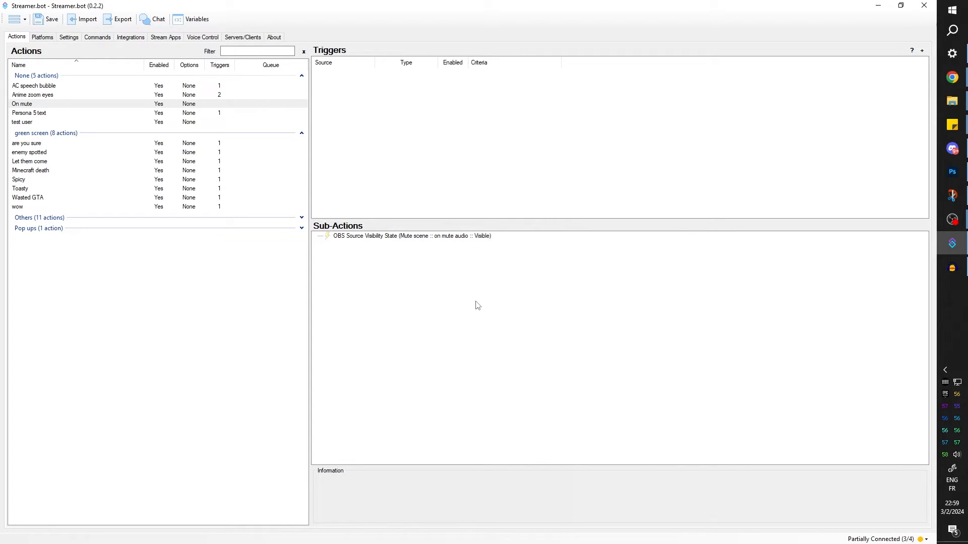
mouse_move(473, 258)
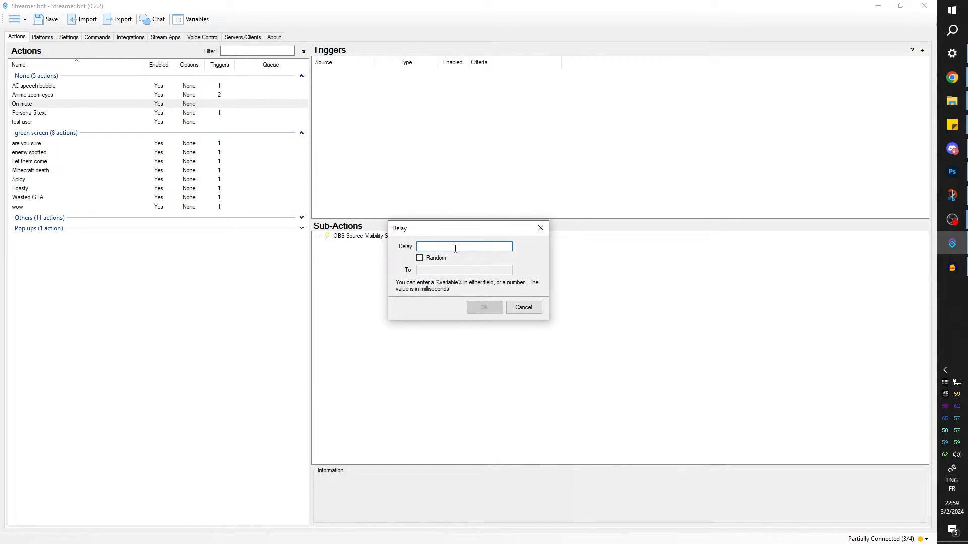
text(1900)
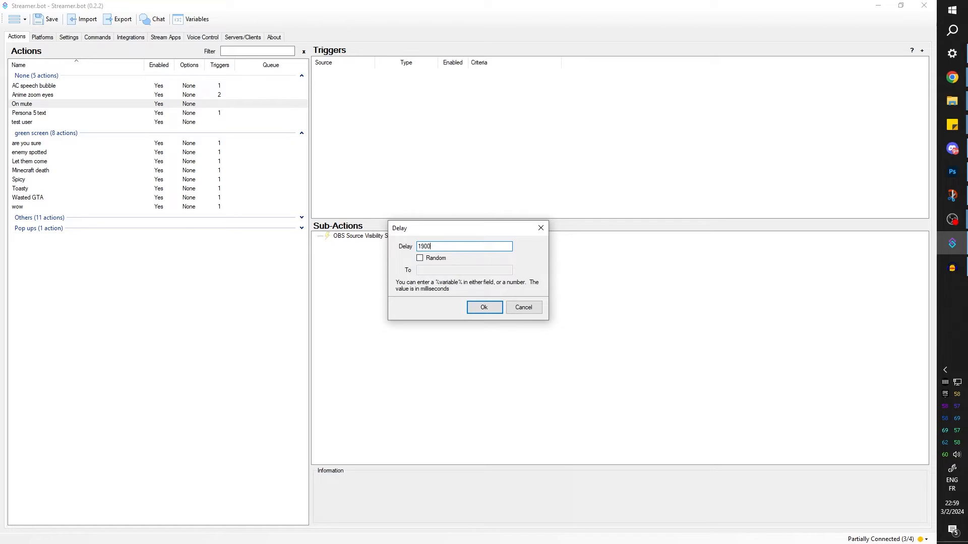
click(484, 307)
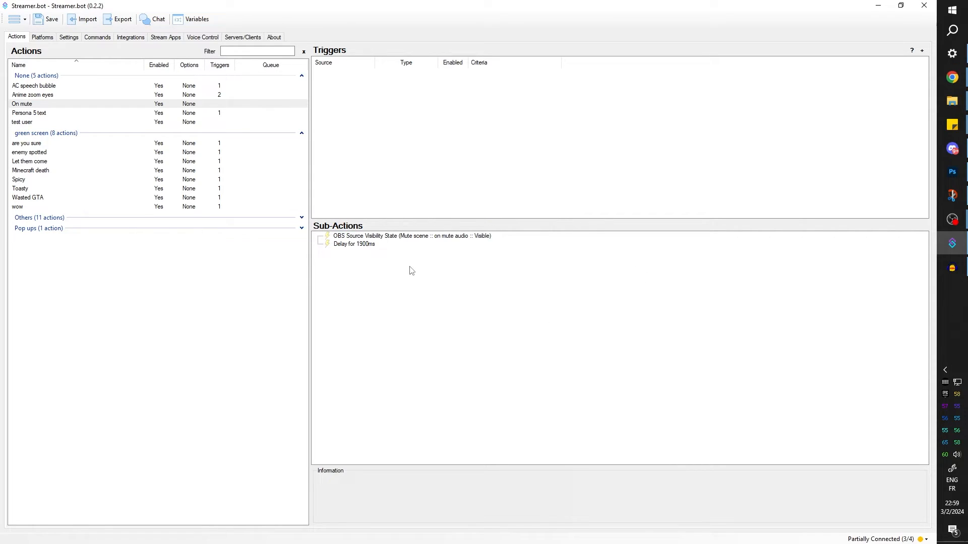
Add a sub-action enabling the Mute scene's Color Correction filter
right_click(412, 270)
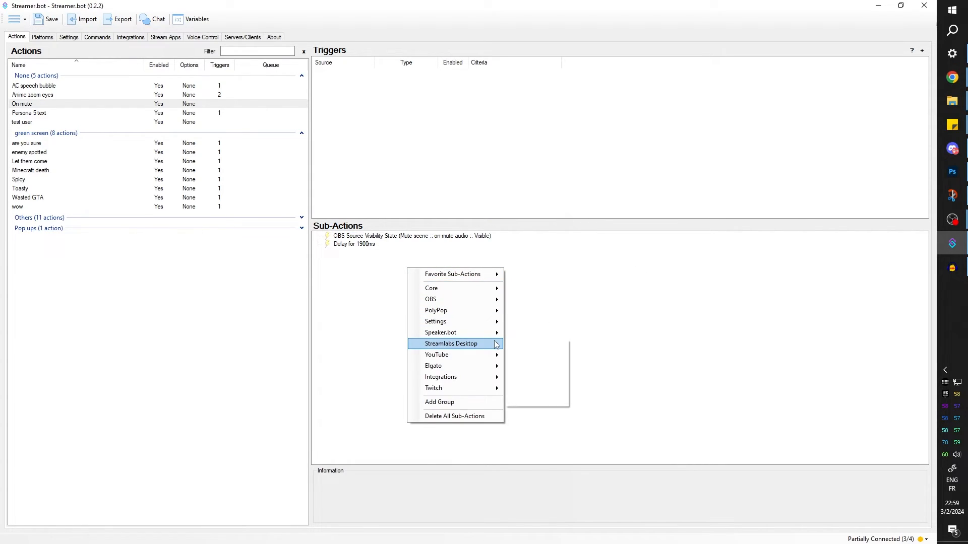
mouse_move(455, 377)
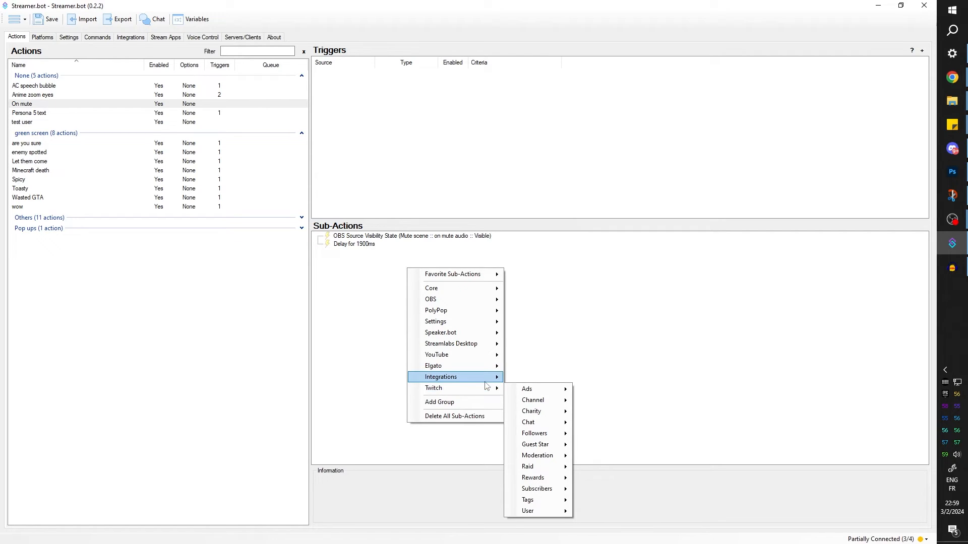
mouse_move(430, 299)
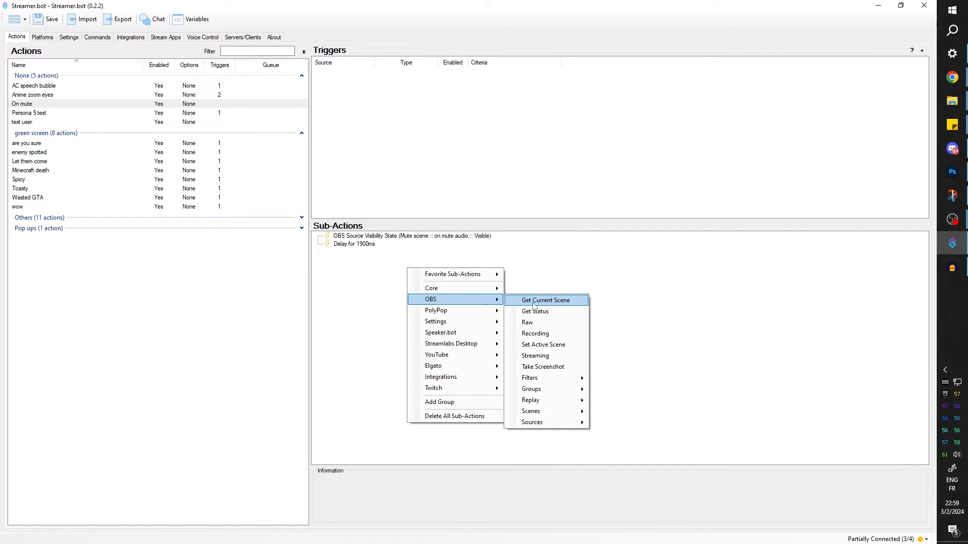
mouse_move(541, 390)
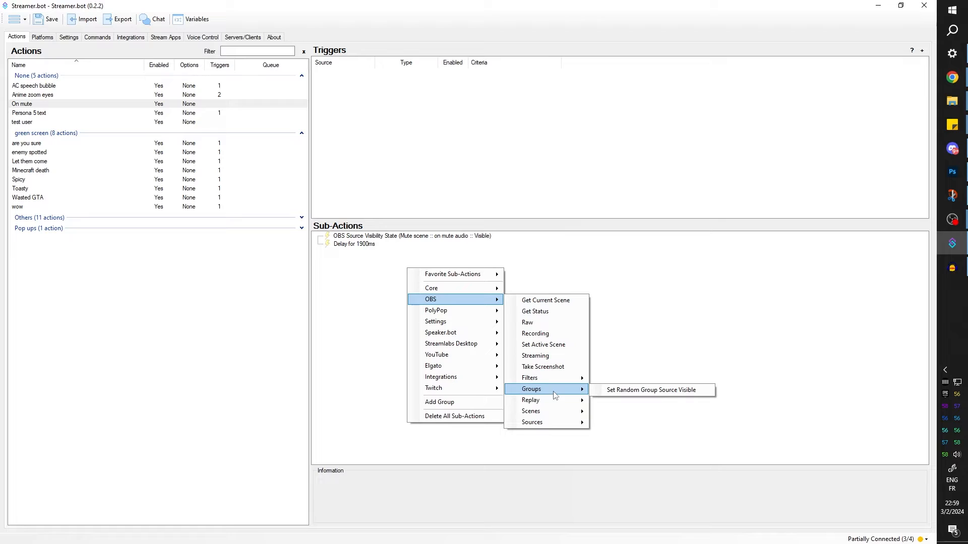
mouse_move(558, 420)
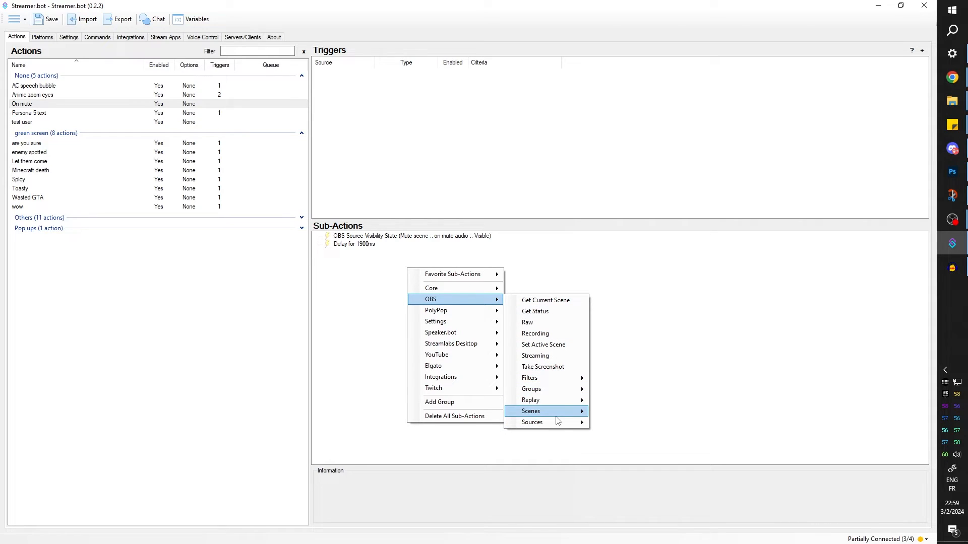
click(529, 377)
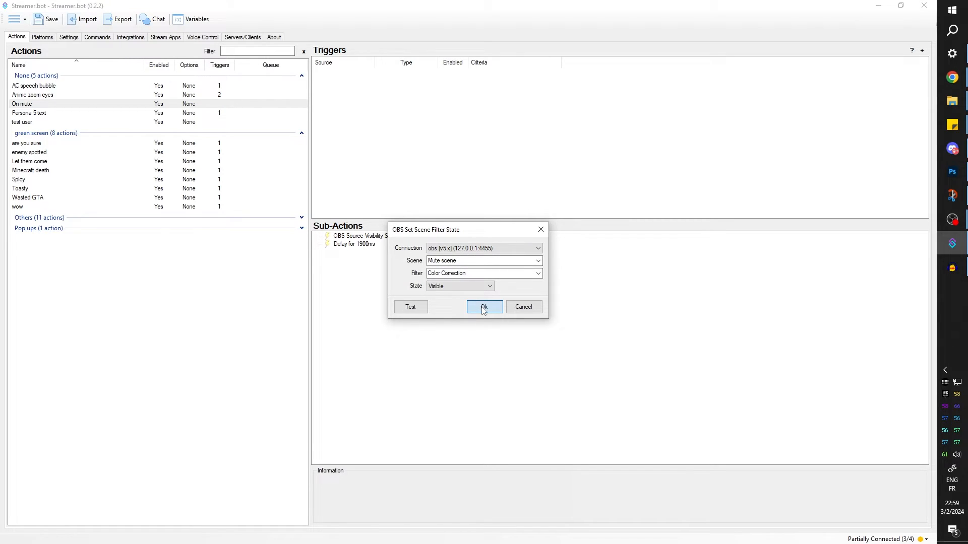
click(484, 307)
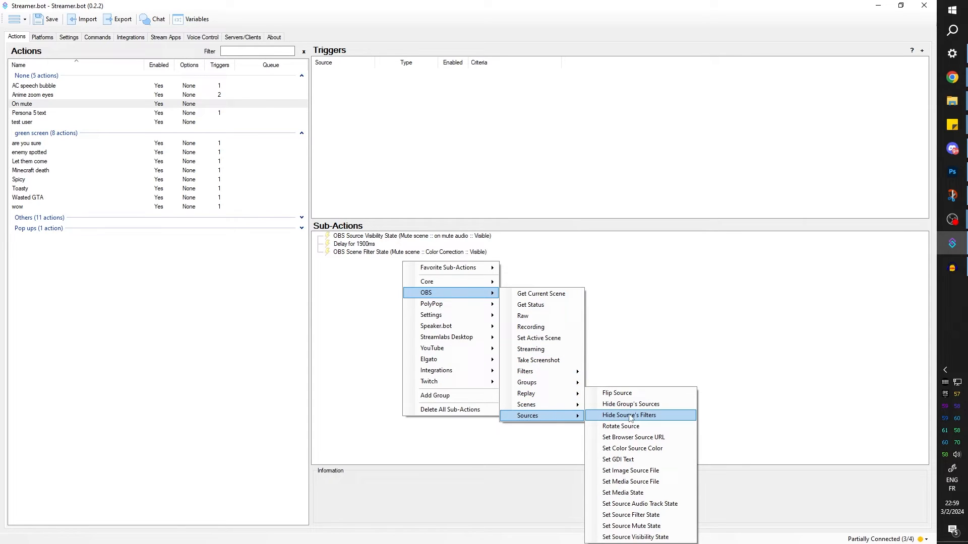
Add Set Source Visibility sub-actions showing the mute icon, with the HDMI source selected
click(635, 537)
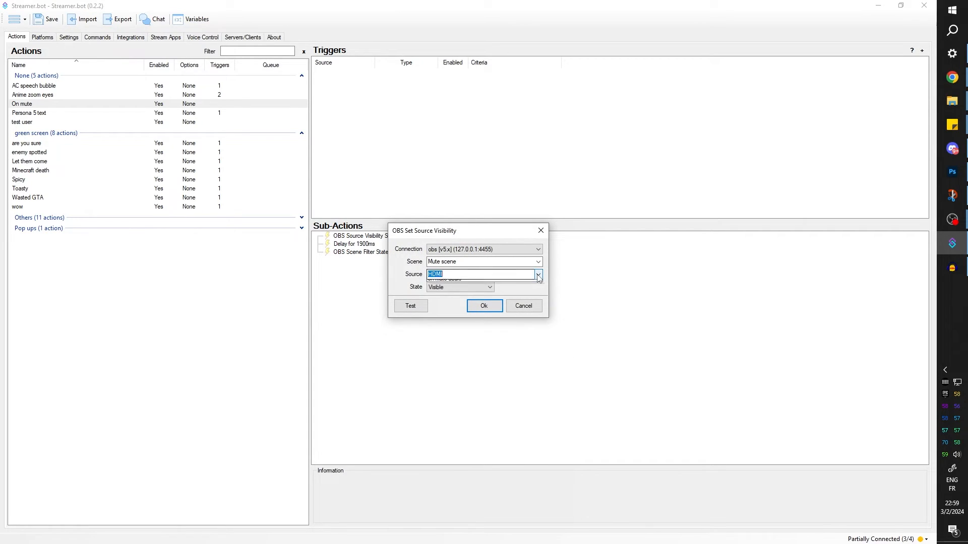
click(484, 306)
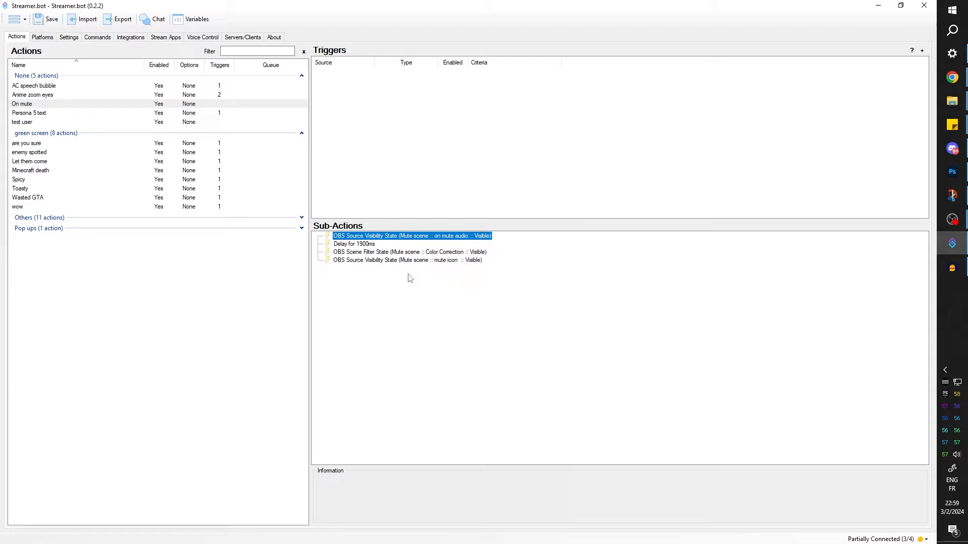
right_click(411, 278)
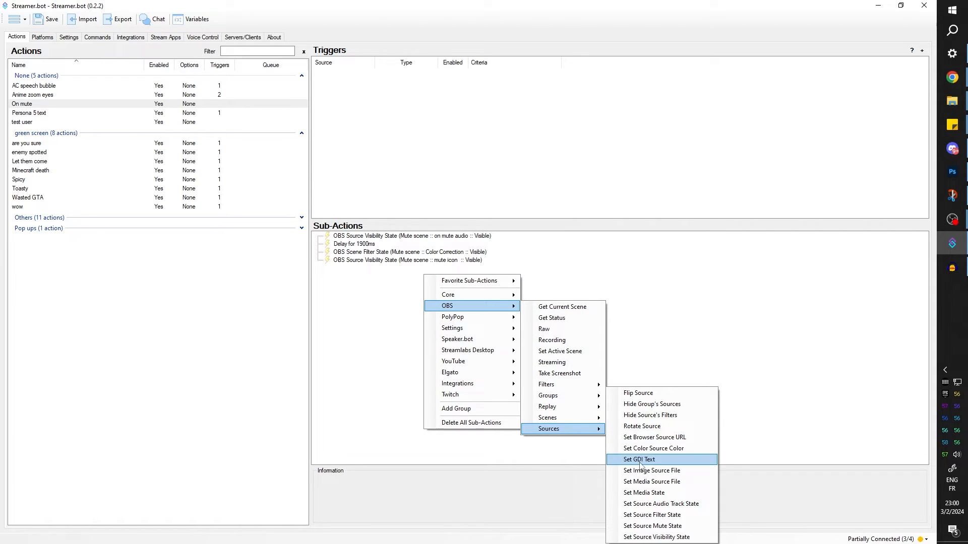
click(658, 538)
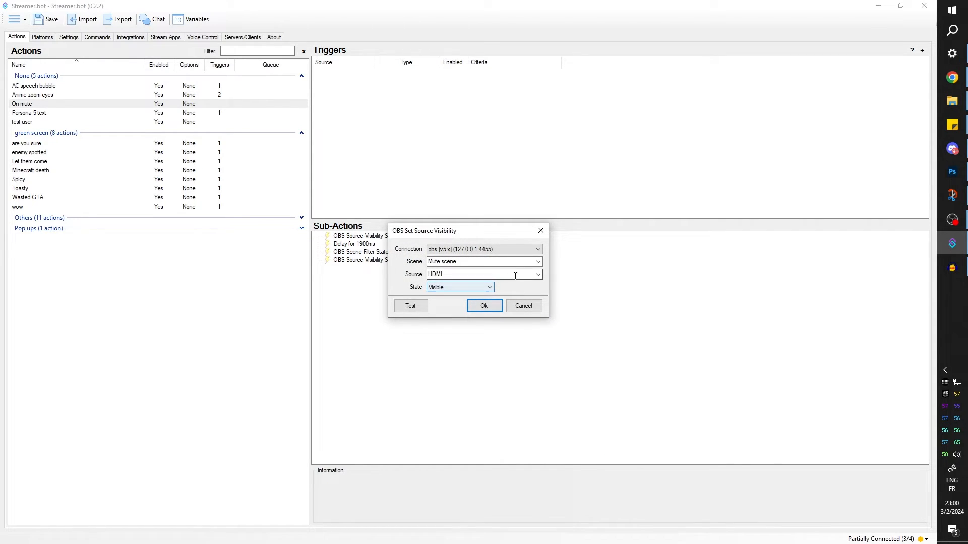
click(538, 274)
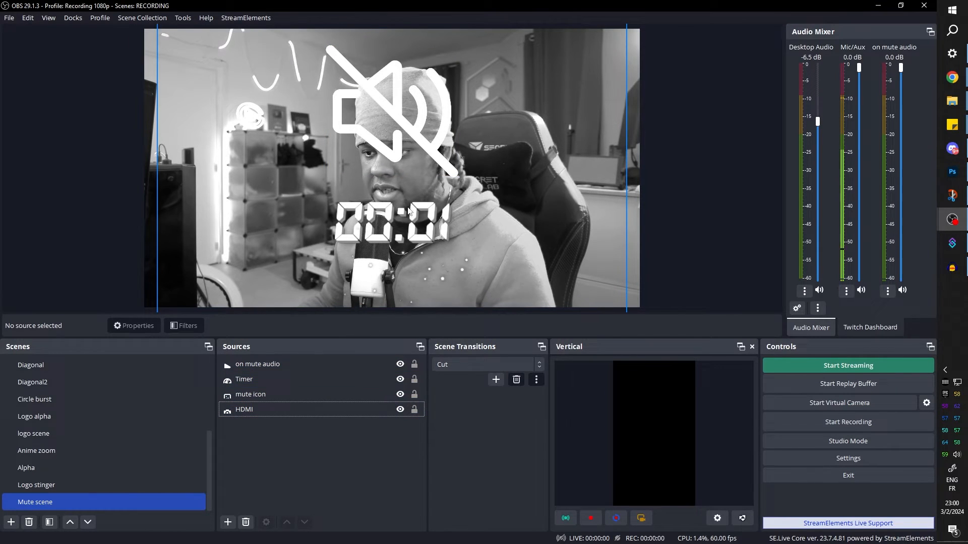
Set the Timer source to restart whenever it becomes visible
click(400, 379)
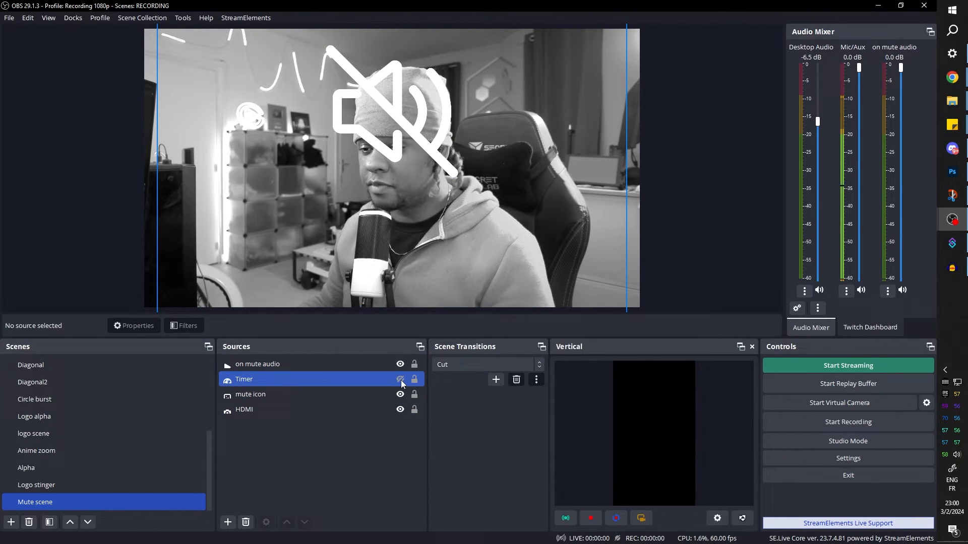
click(400, 379)
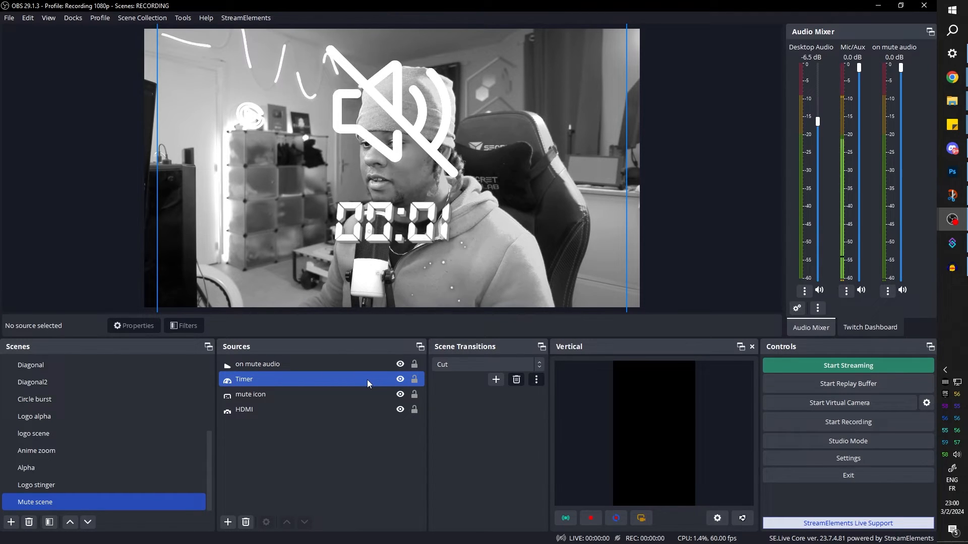
double_click(263, 379)
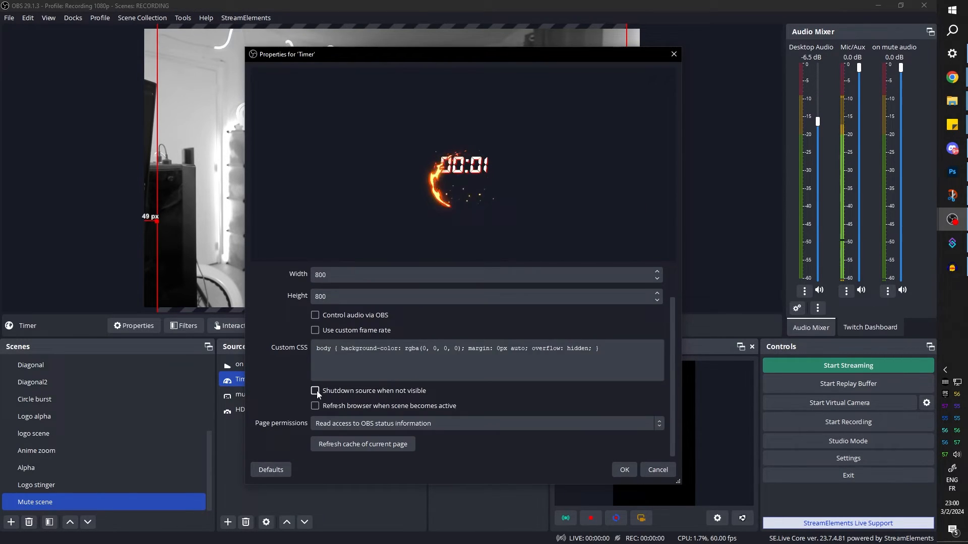
click(315, 390)
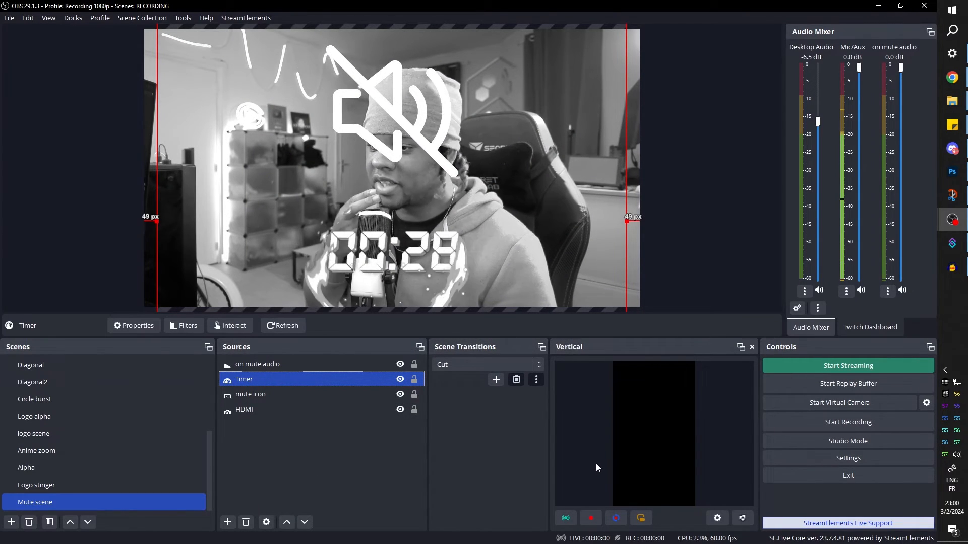
Toggle the Timer's visibility to test that it resets
click(399, 380)
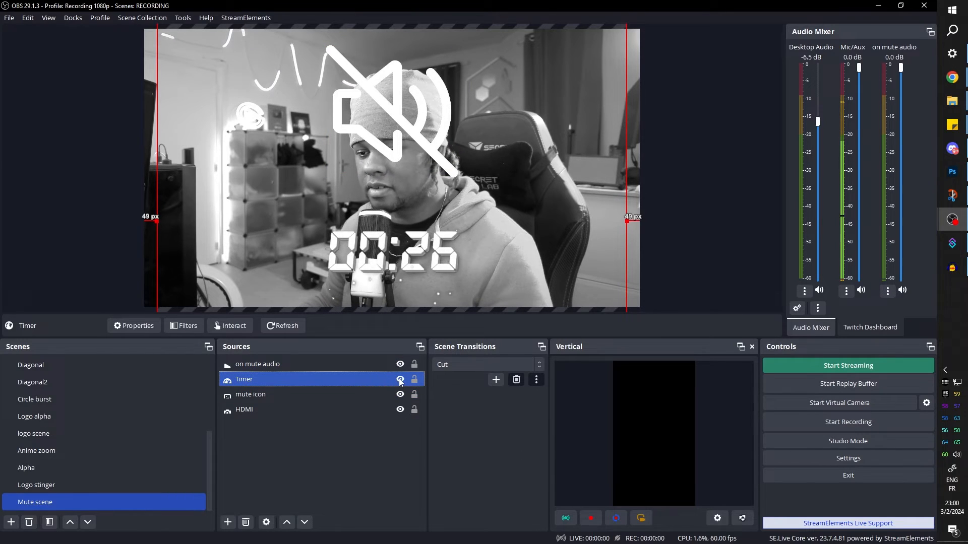
click(400, 380)
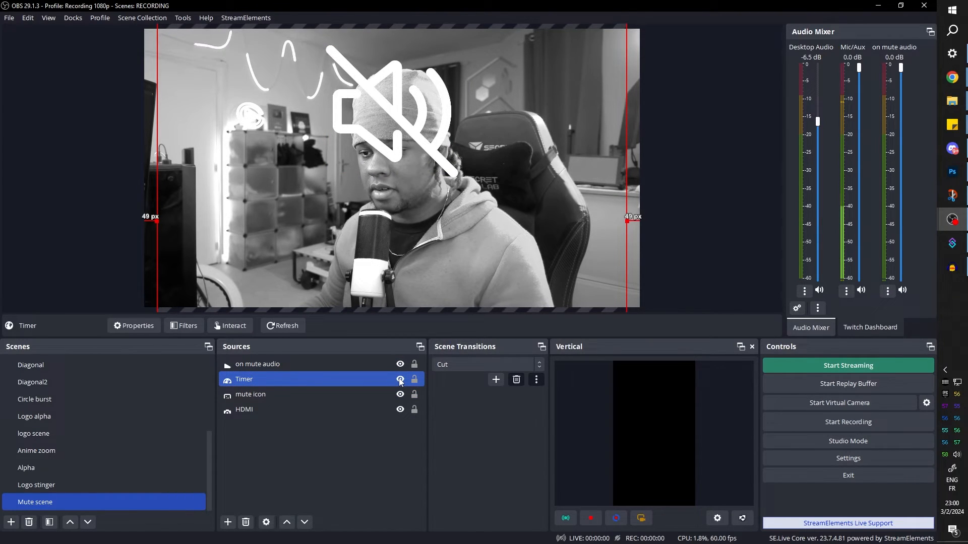
click(400, 379)
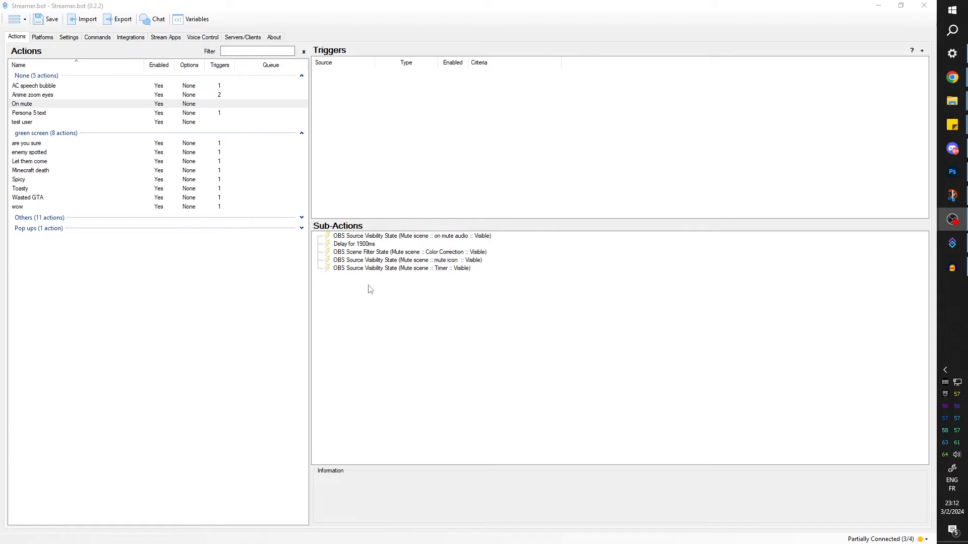
mouse_move(373, 287)
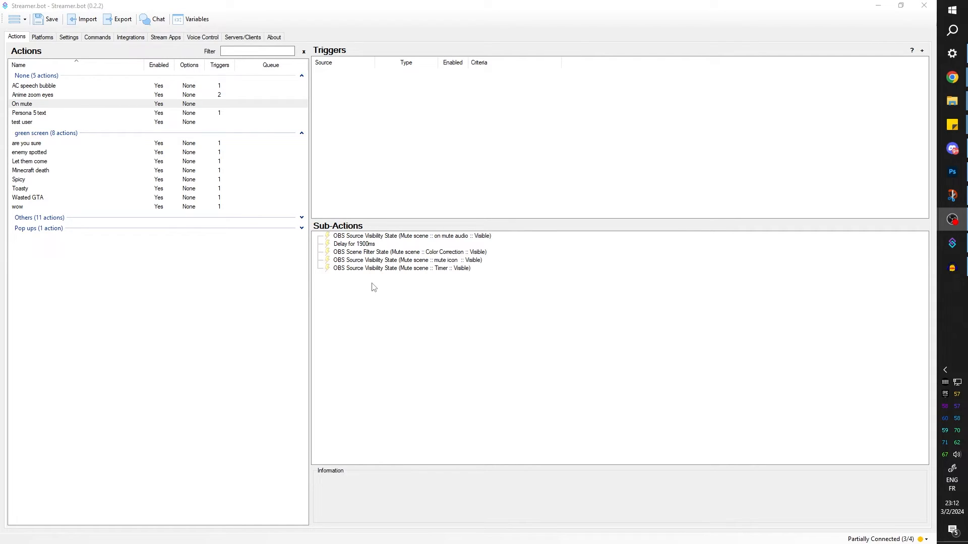
Add a Set Source Mute State sub-action with Mic/Aux set to Muted
right_click(373, 287)
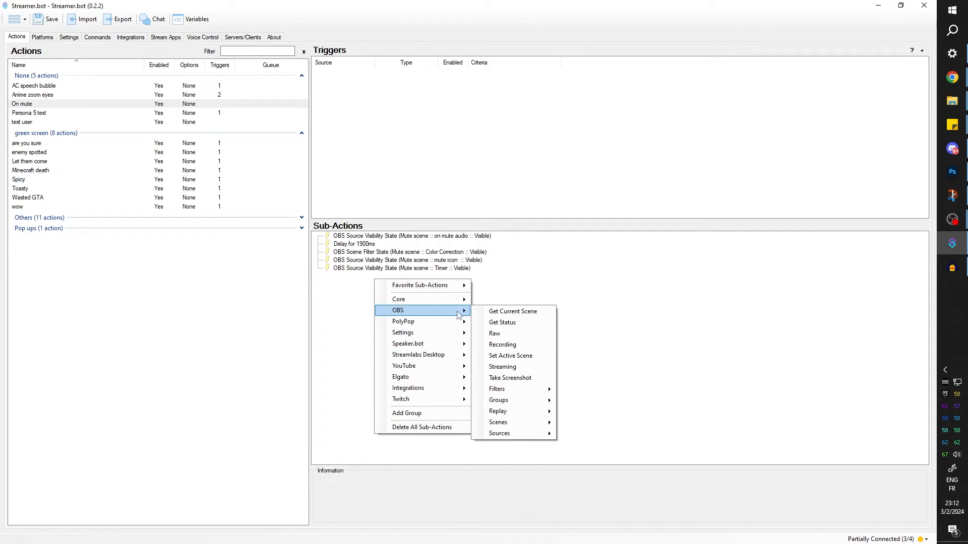
mouse_move(513, 434)
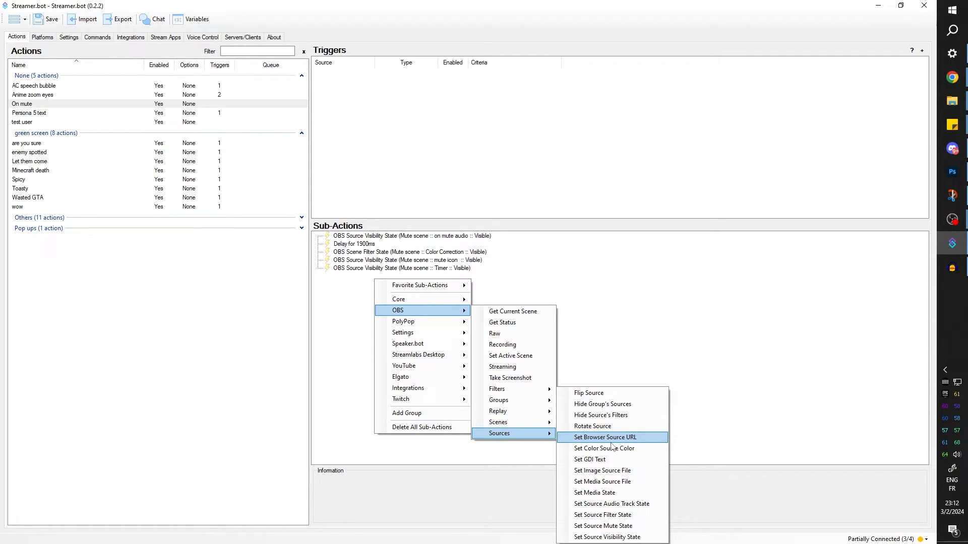
mouse_move(603, 526)
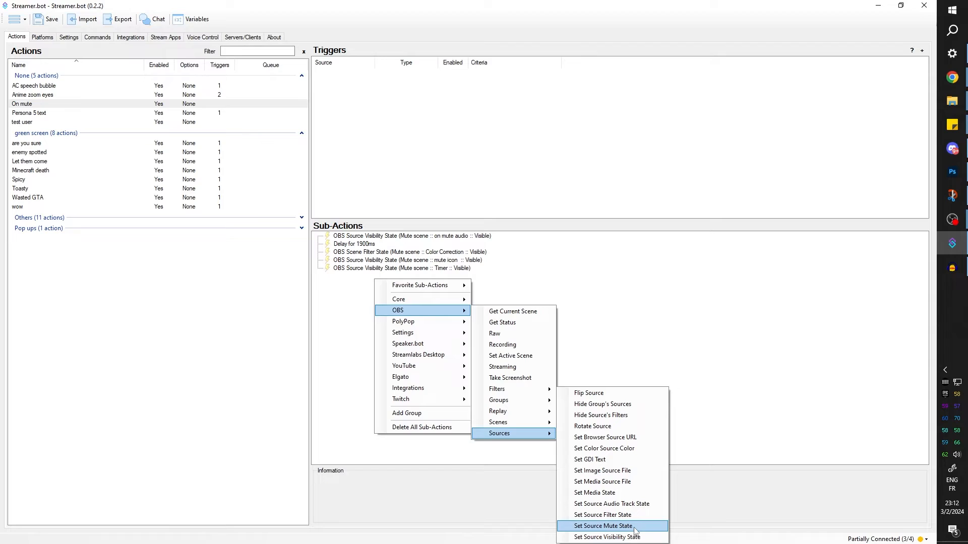
click(604, 526)
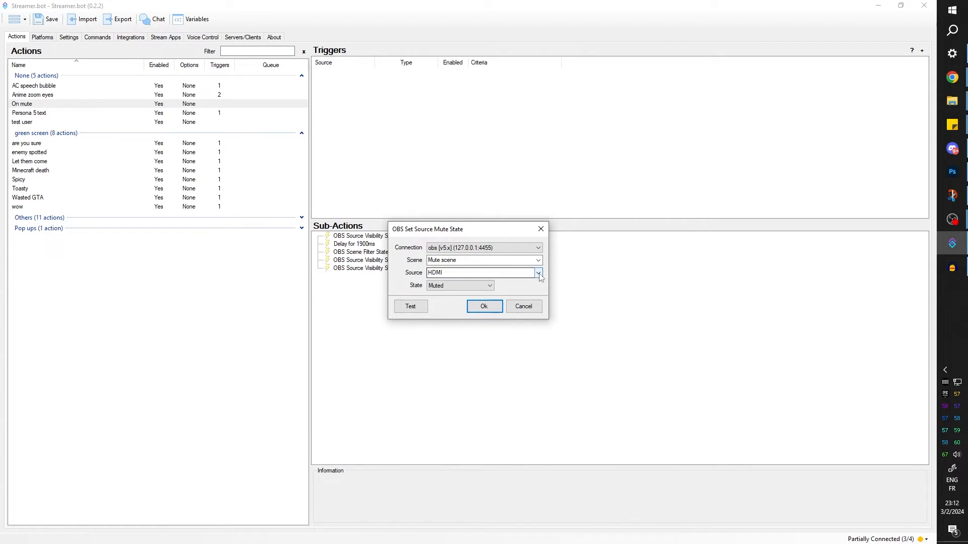
click(538, 273)
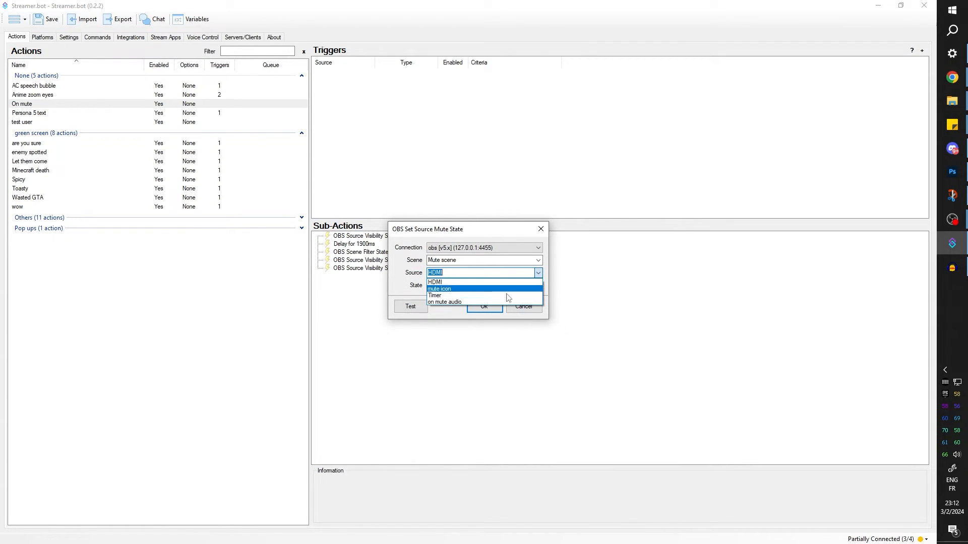
mouse_move(476, 295)
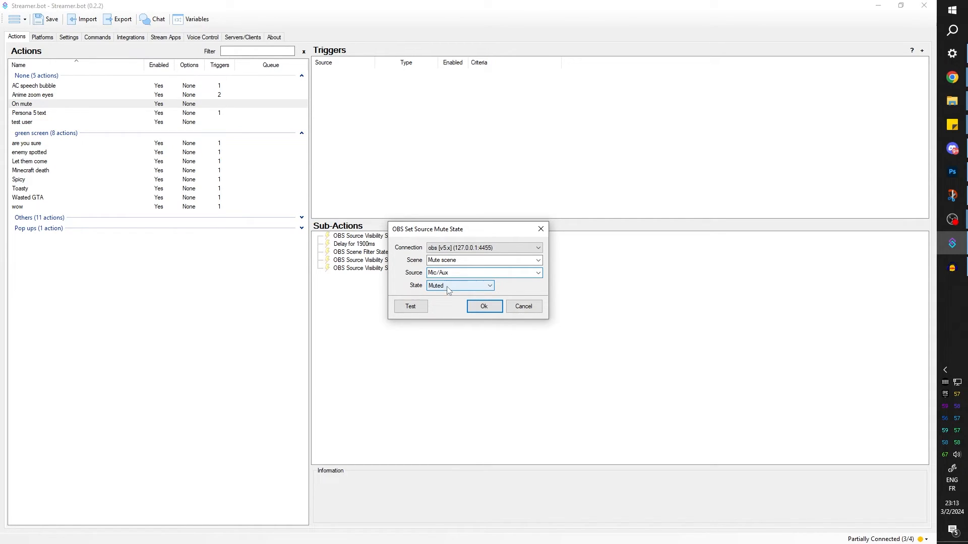
click(484, 306)
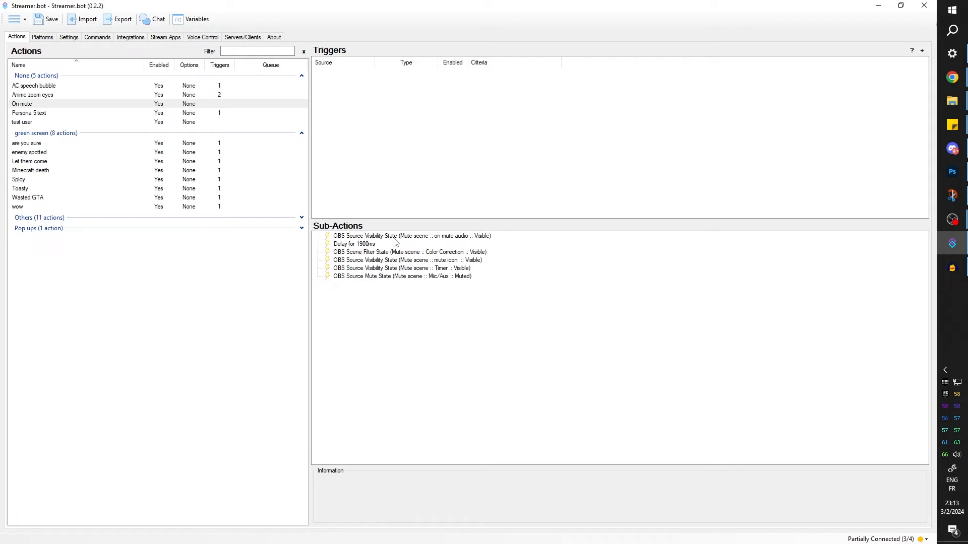
click(354, 244)
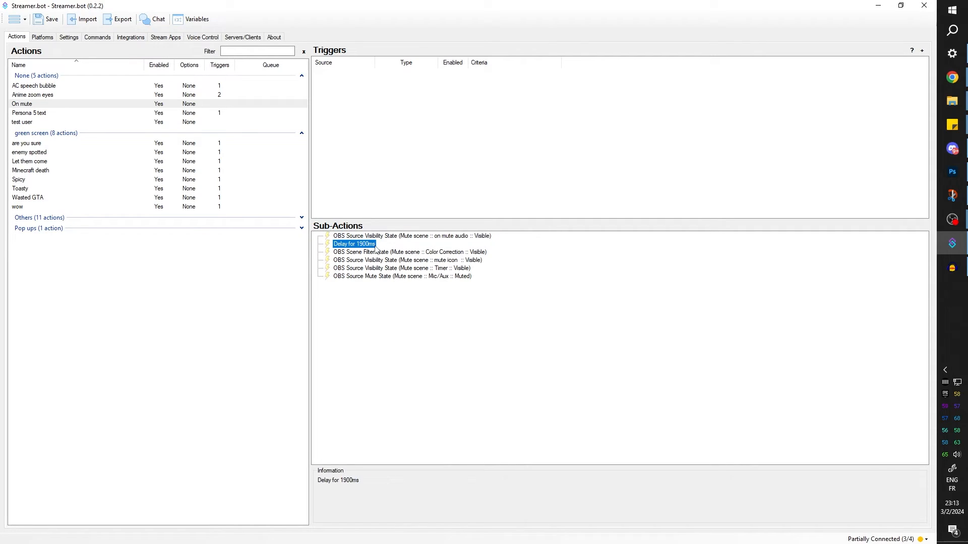
Append a Core Delay sub-action of 32000 ms to On mute
click(404, 253)
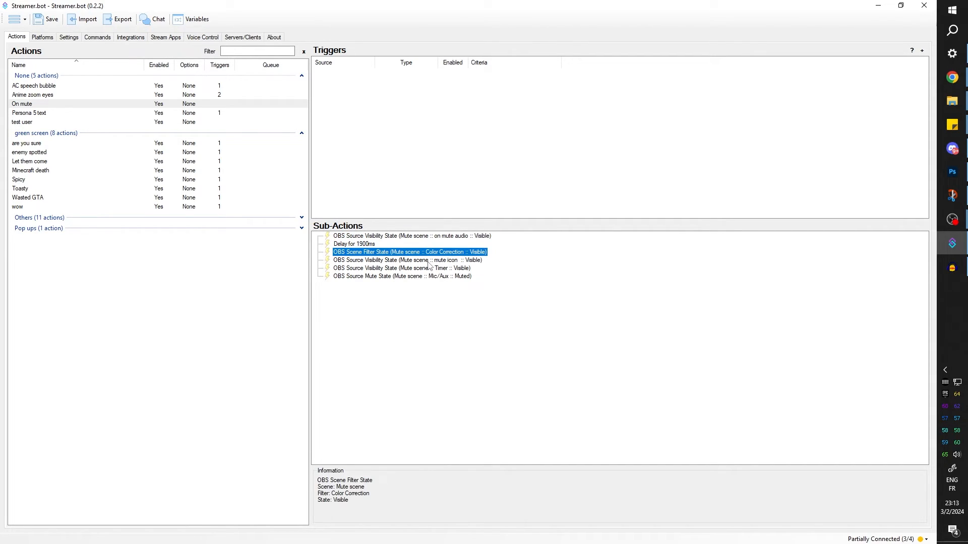
click(401, 268)
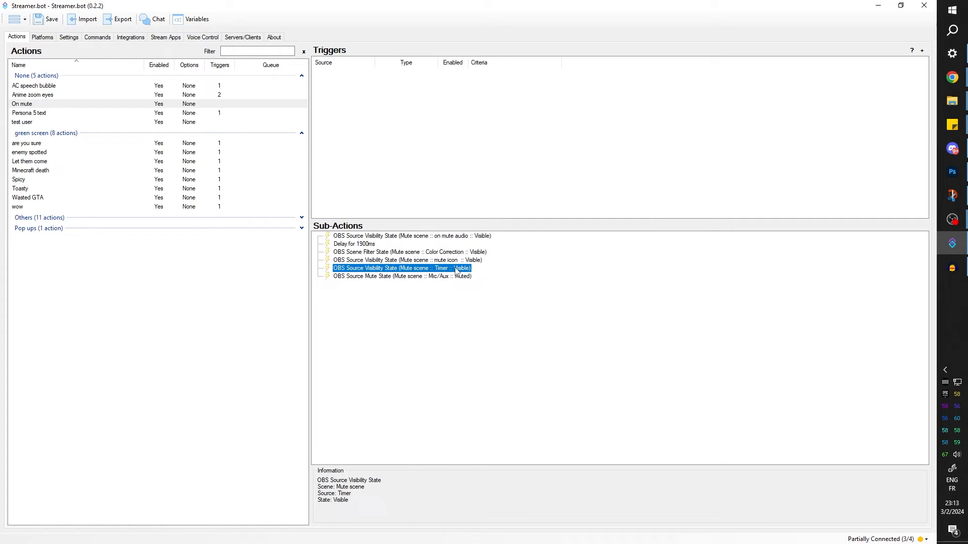
click(449, 292)
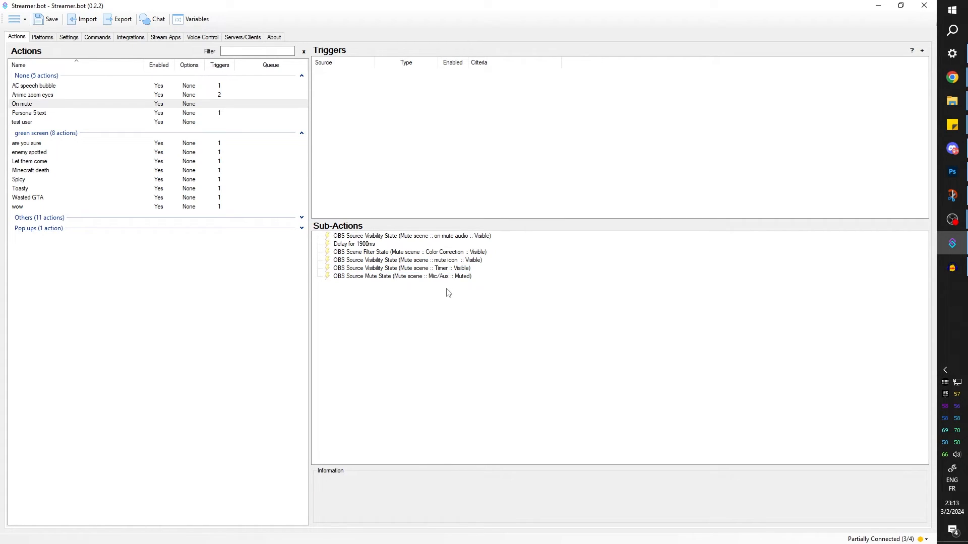
right_click(449, 292)
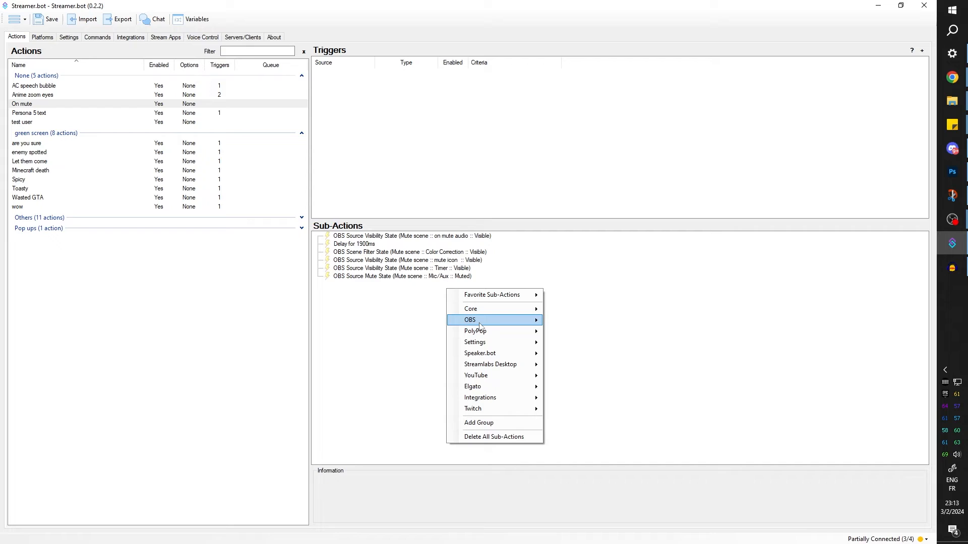
mouse_move(471, 308)
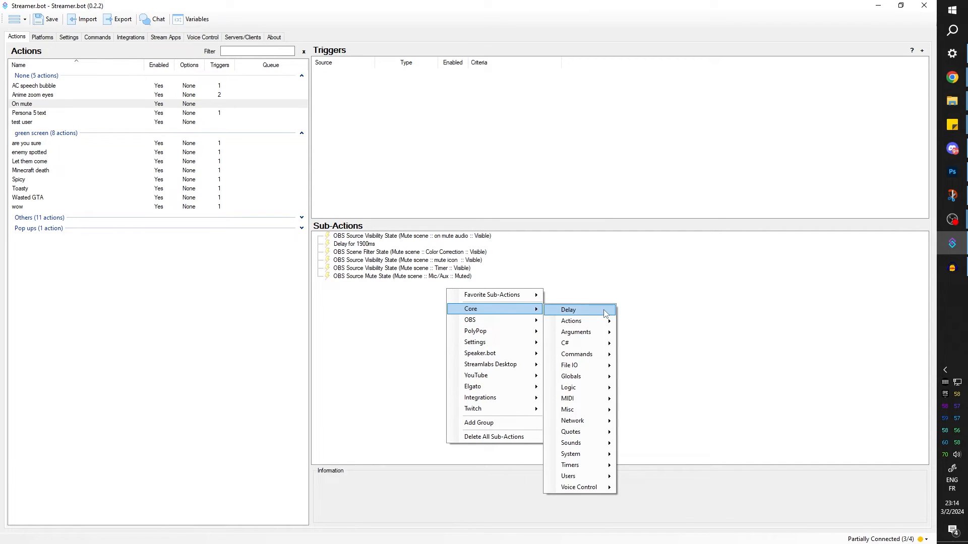
click(570, 310)
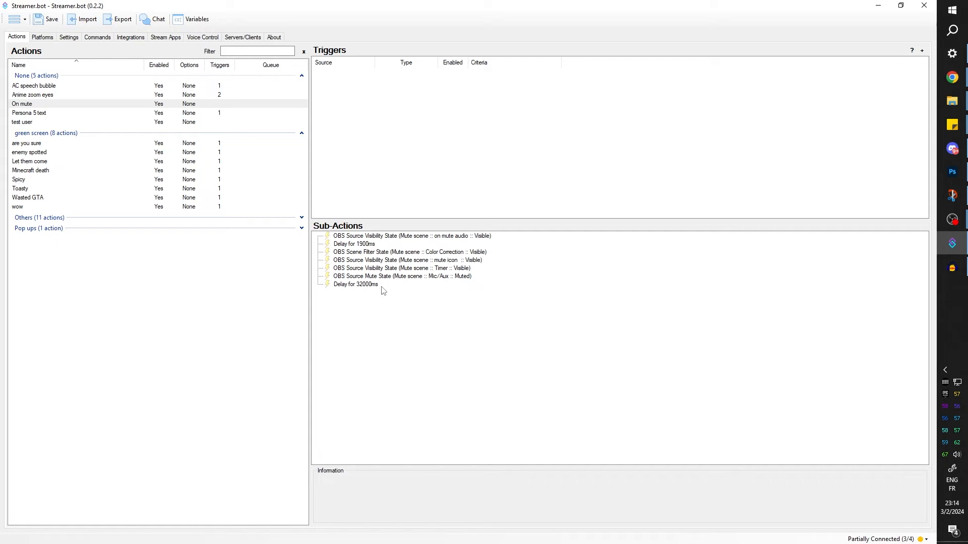
Duplicate the Mic/Aux mute step and set the copy to Not Muted
click(402, 277)
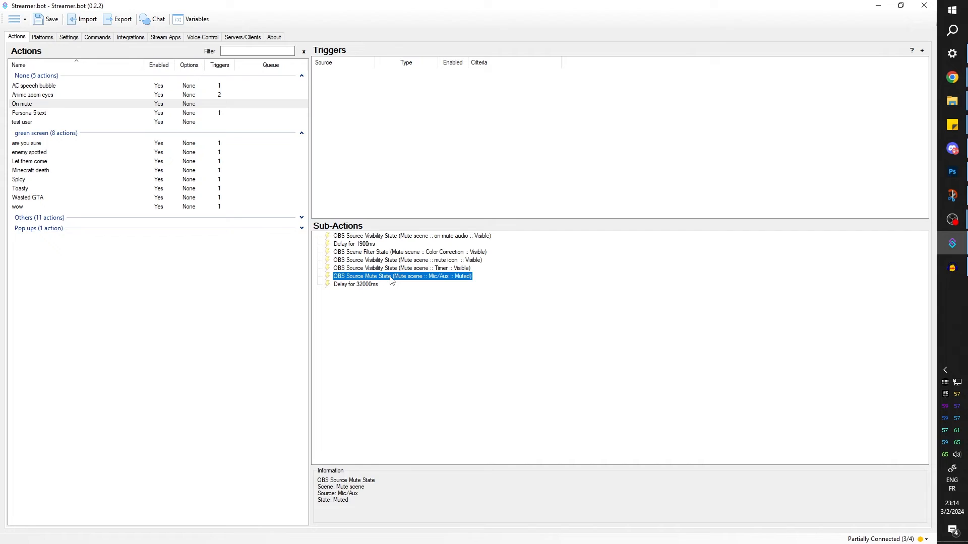
right_click(392, 276)
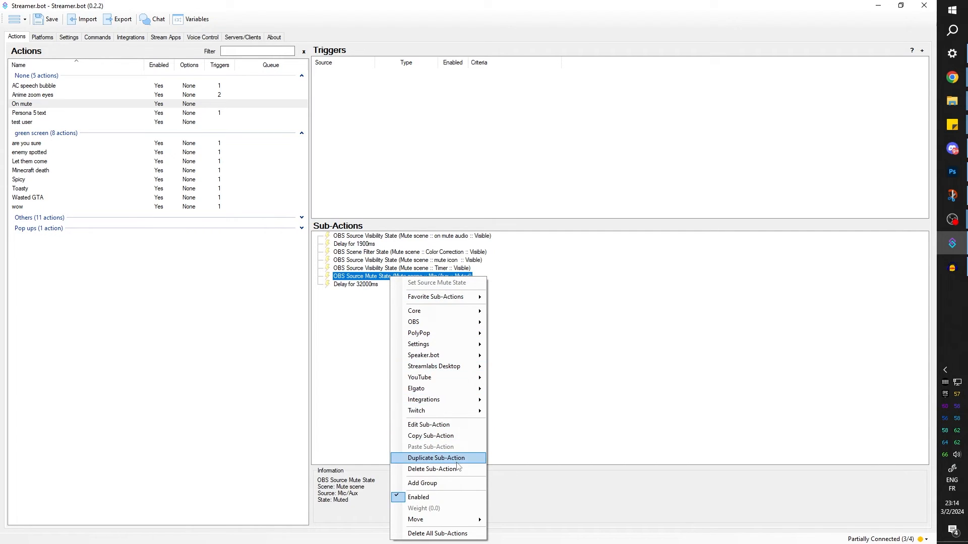
click(437, 458)
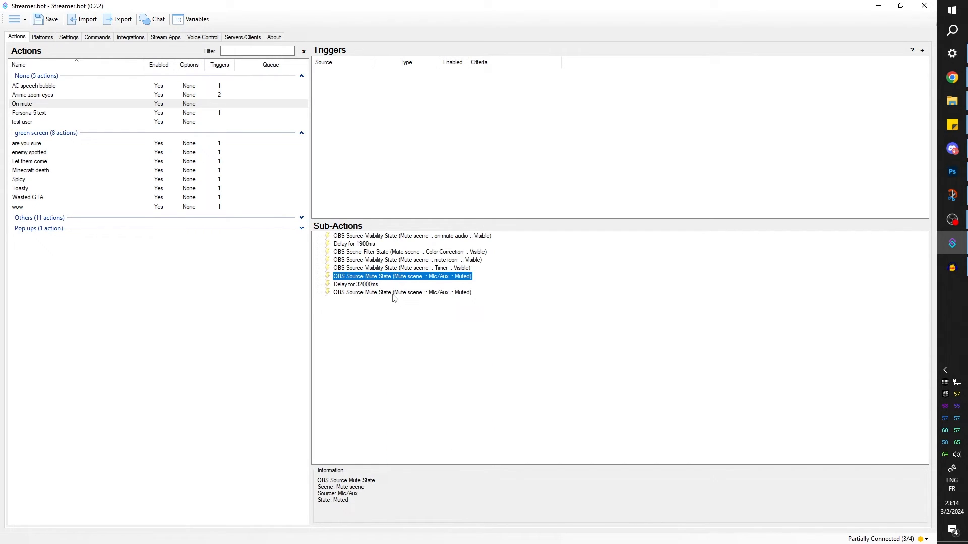
double_click(396, 275)
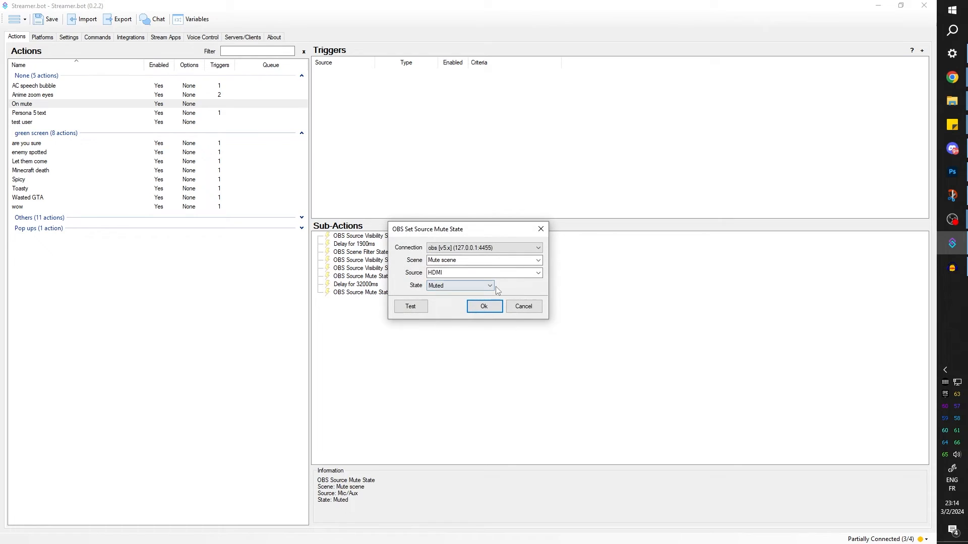
click(459, 285)
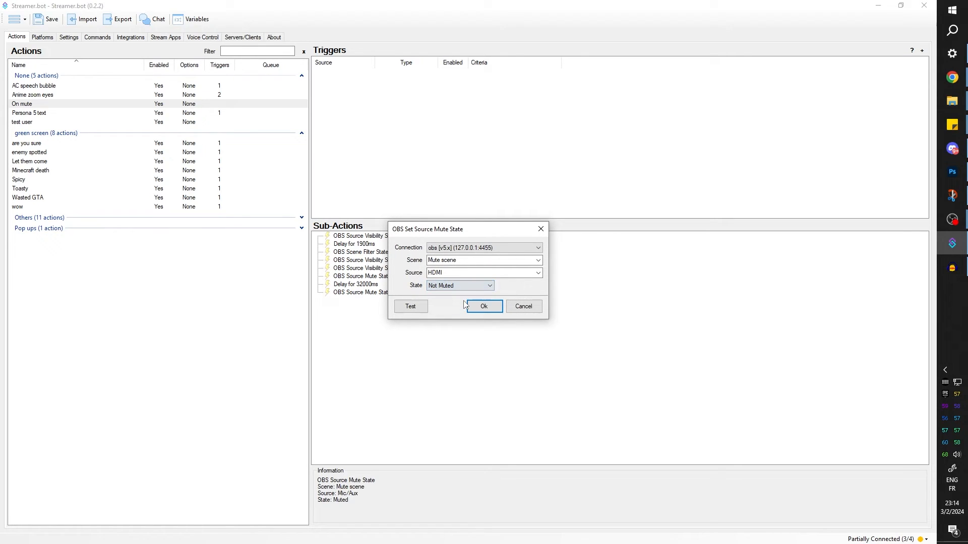
click(483, 273)
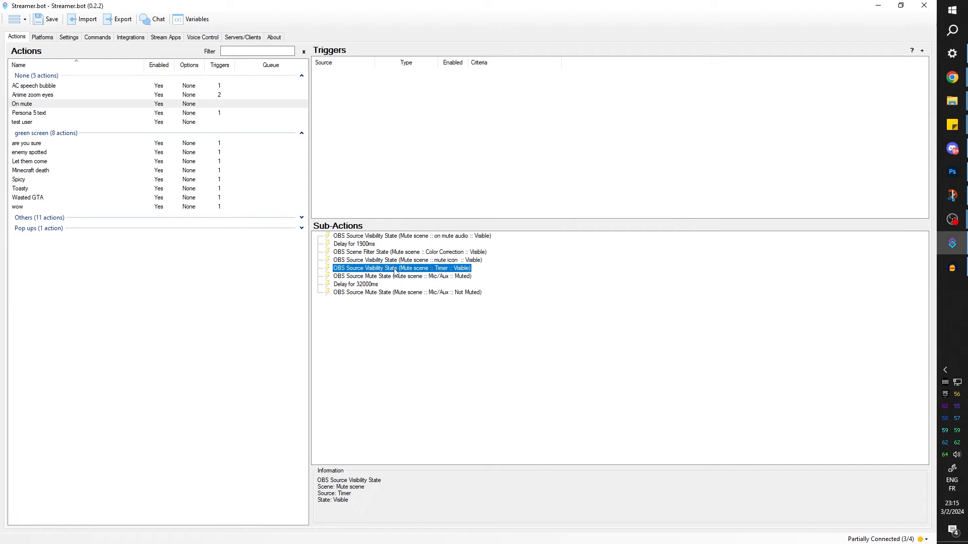
Append copies hiding the mute icon, Color Correction filter and on mute audio
right_click(401, 269)
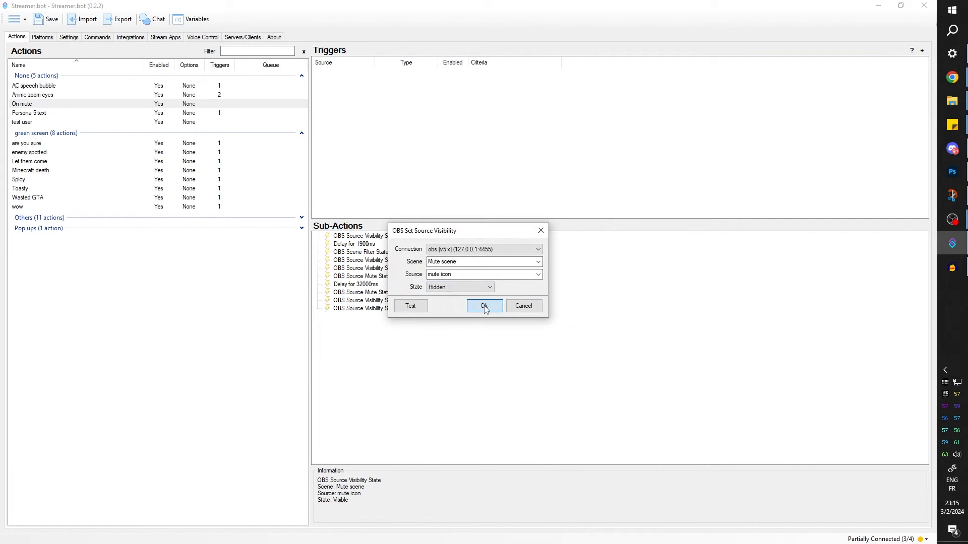
click(484, 305)
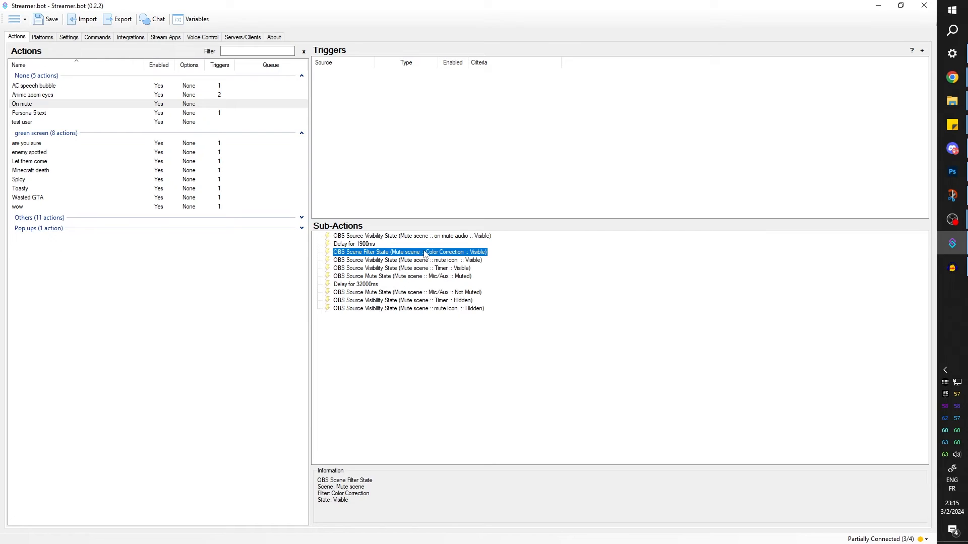
double_click(408, 252)
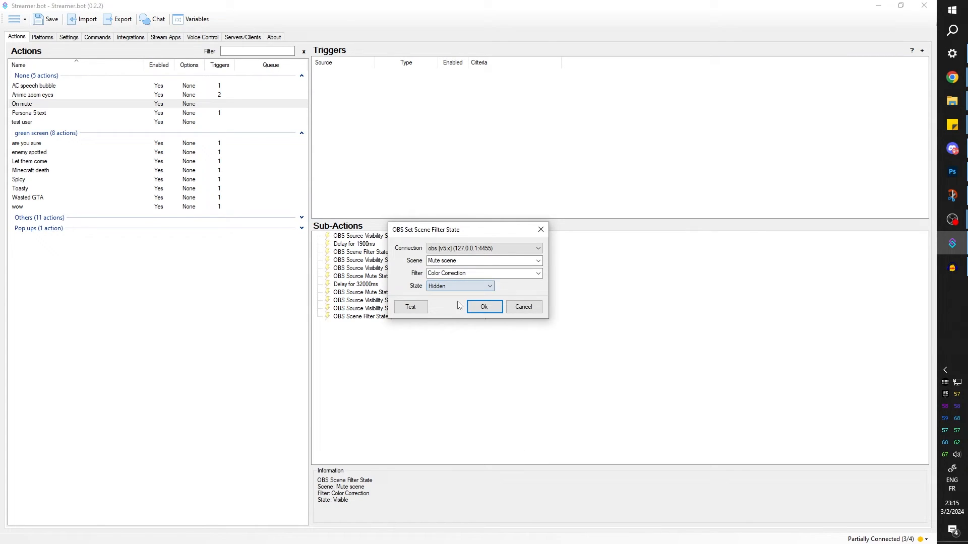
click(484, 307)
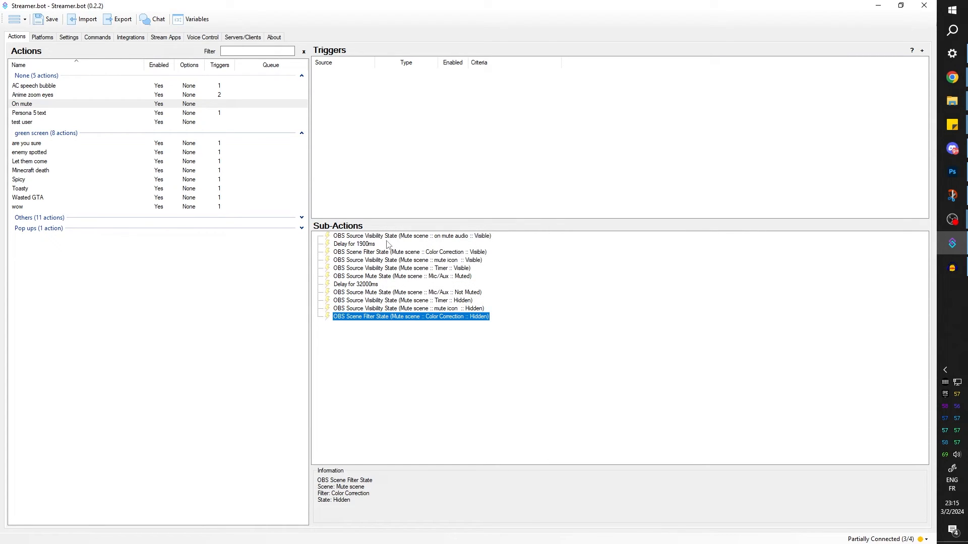
click(404, 236)
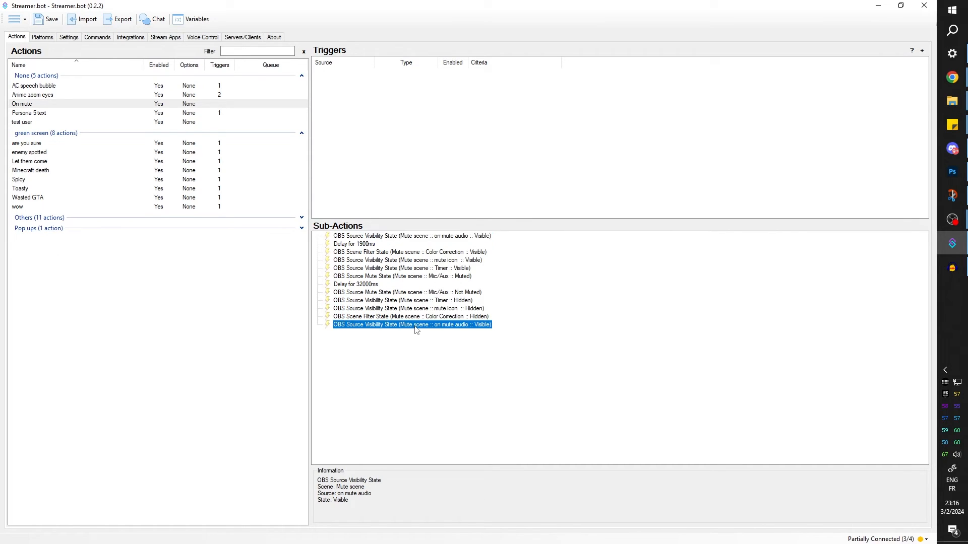
double_click(412, 324)
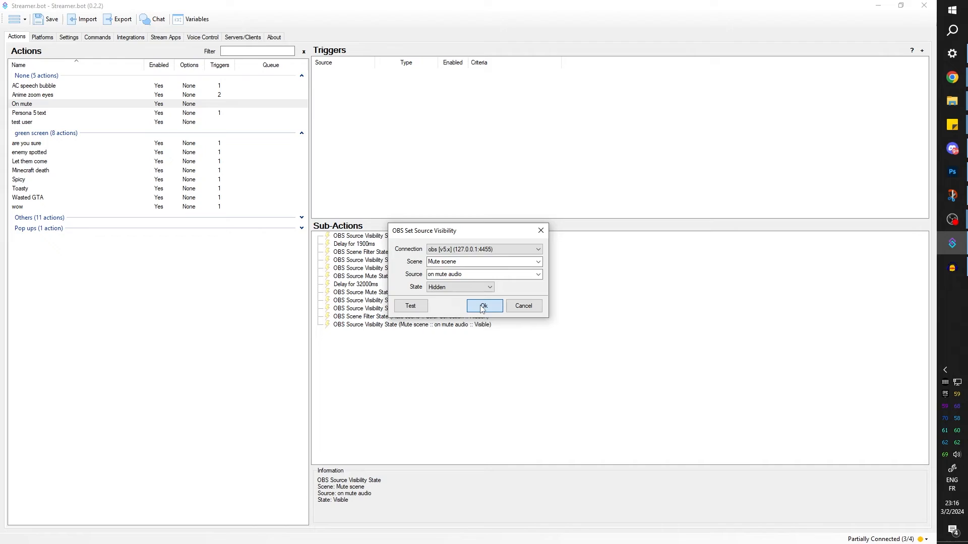
click(483, 306)
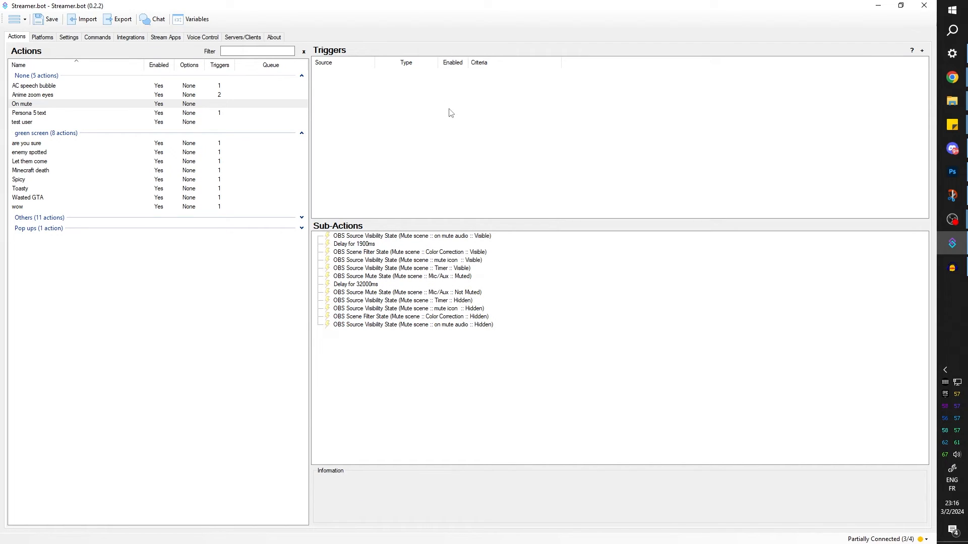
Add a Command Triggered trigger with a new 'Everybody' command using !mute
right_click(450, 112)
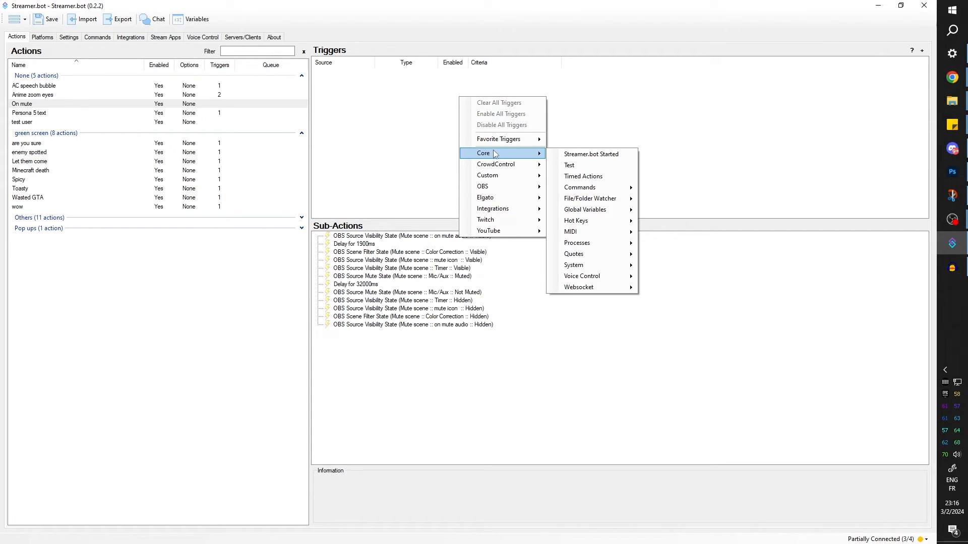
mouse_move(580, 187)
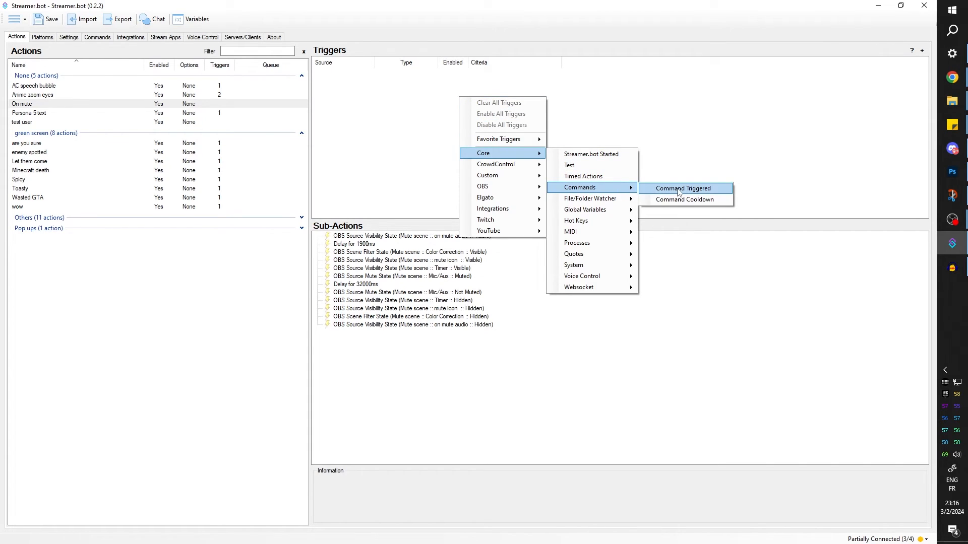
click(683, 188)
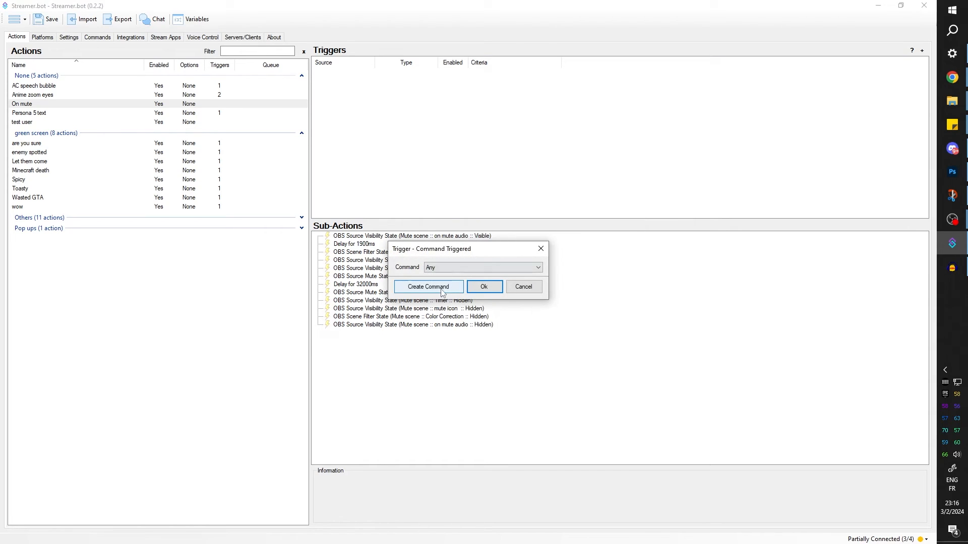
click(428, 287)
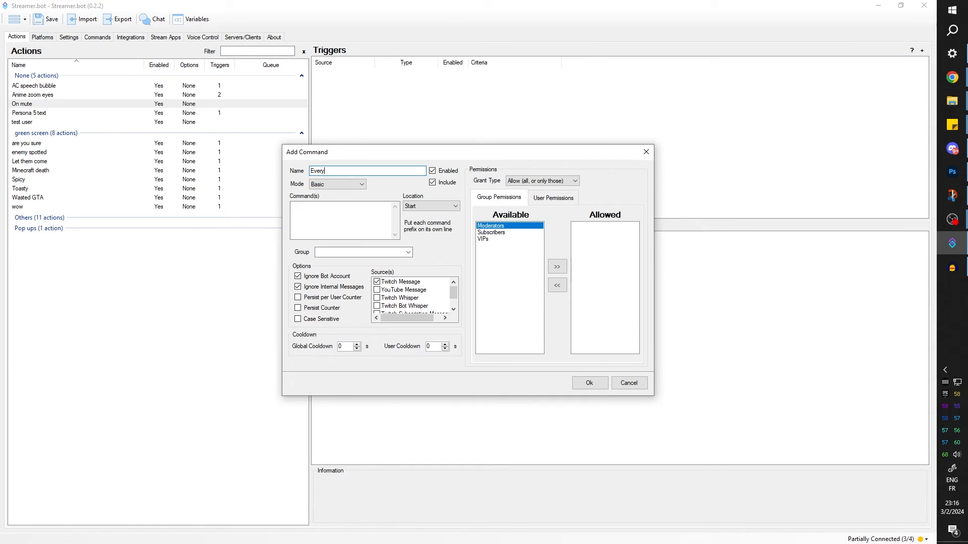
text(body)
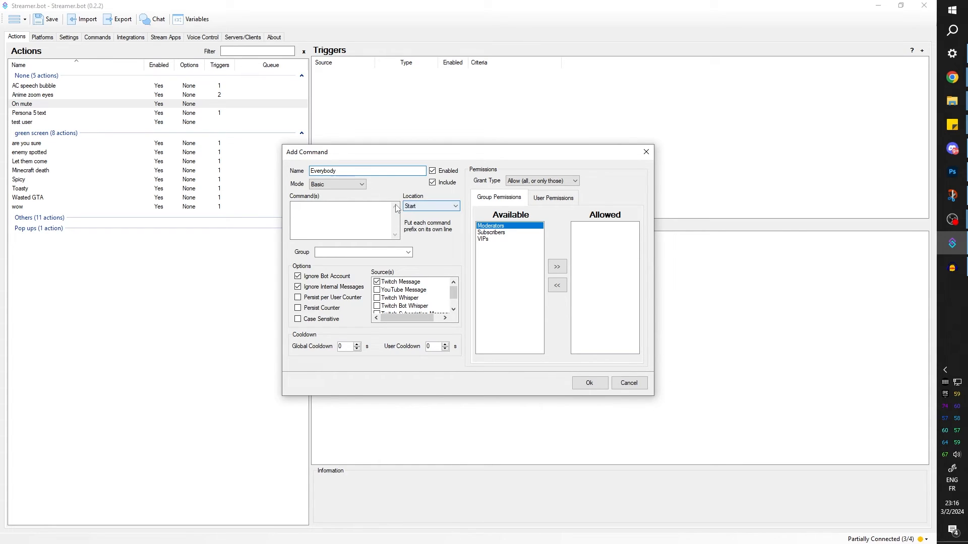
click(344, 220)
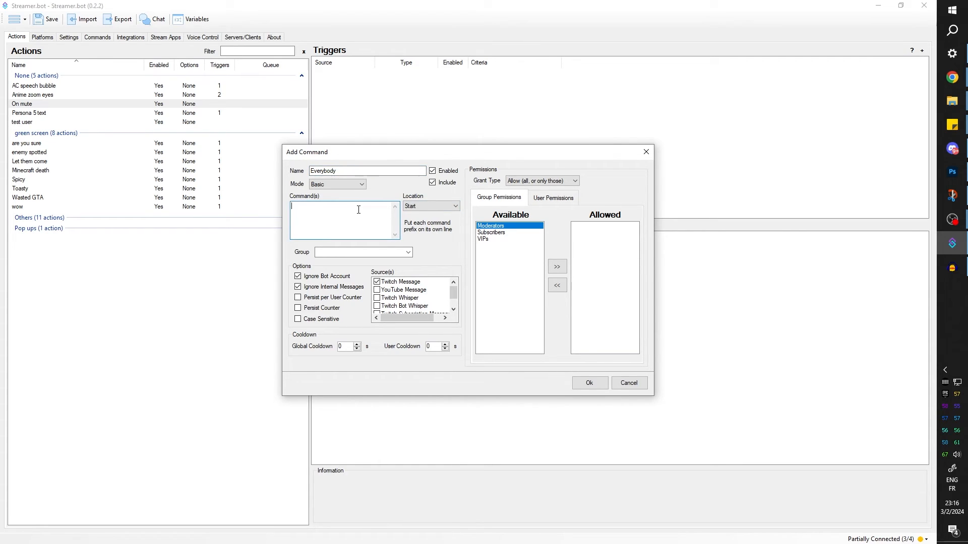
text(!mute)
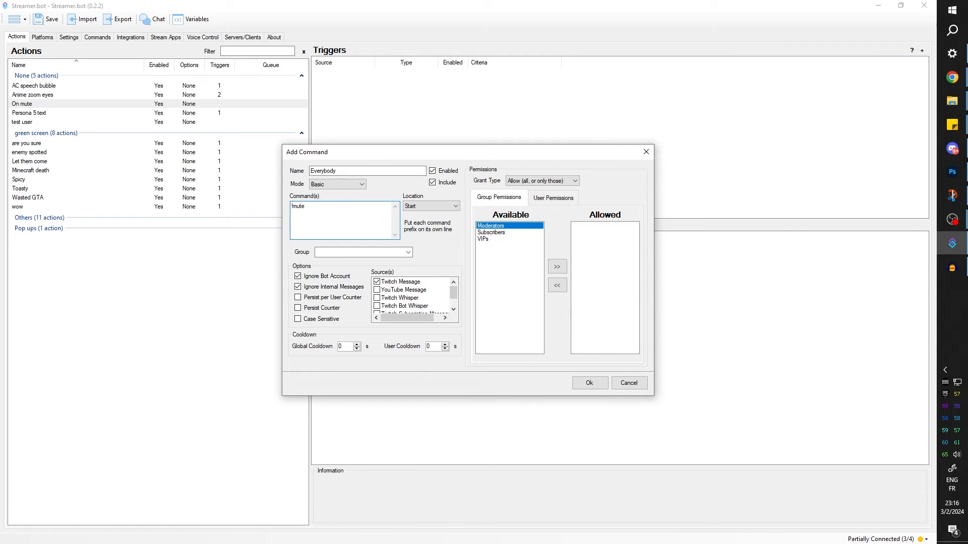
click(590, 383)
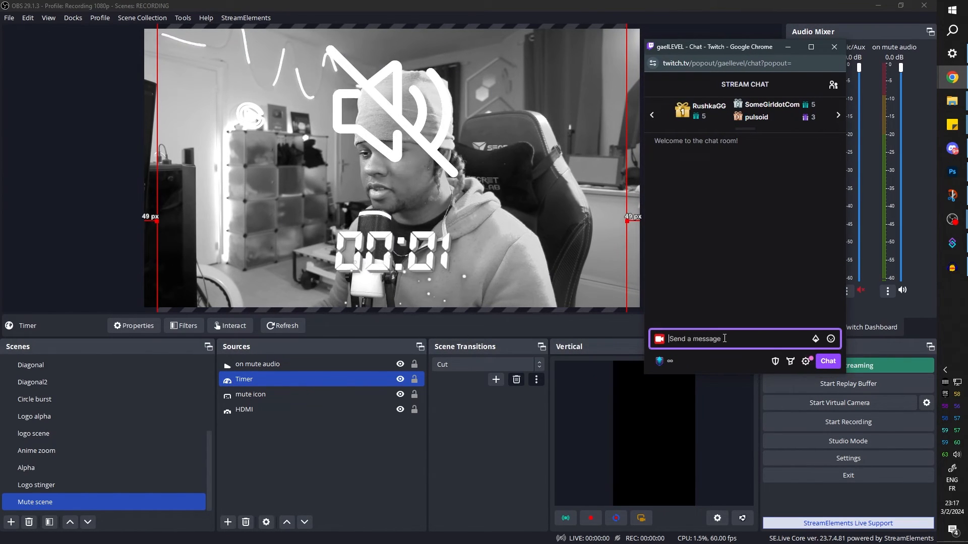
Send !mute in Twitch chat and watch the Mute scene effects run and reset
text(lm)
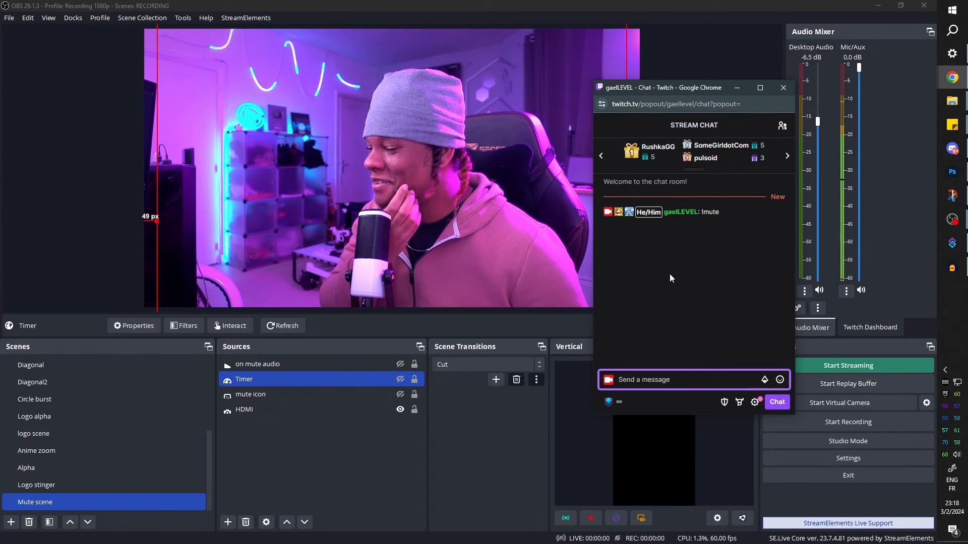
click(784, 87)
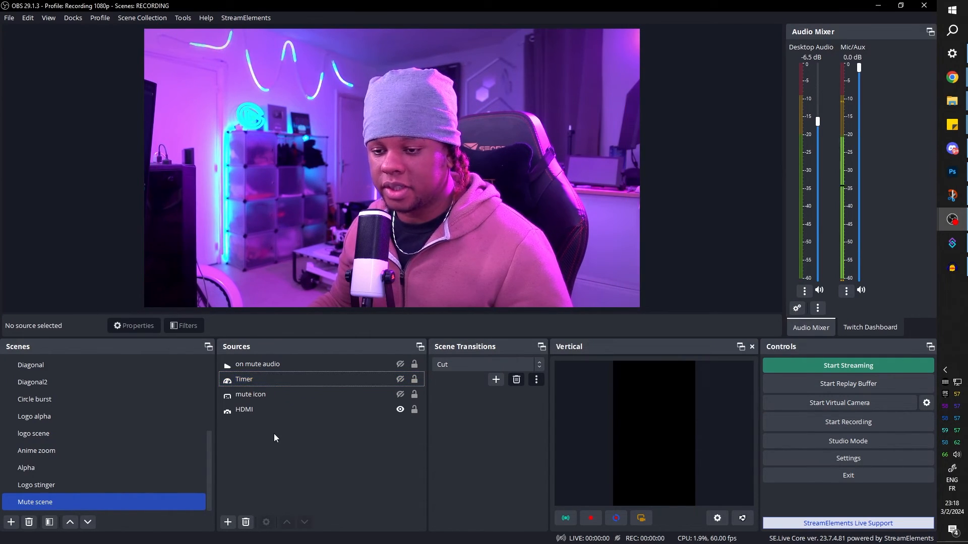
Set on mute audio's Audio Monitoring to Monitor Only (mute output)
right_click(257, 364)
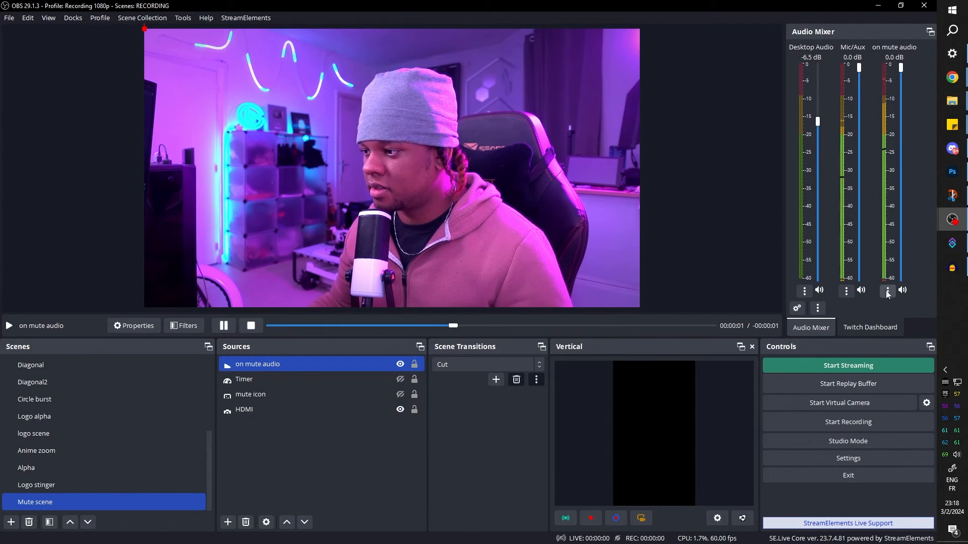
click(887, 291)
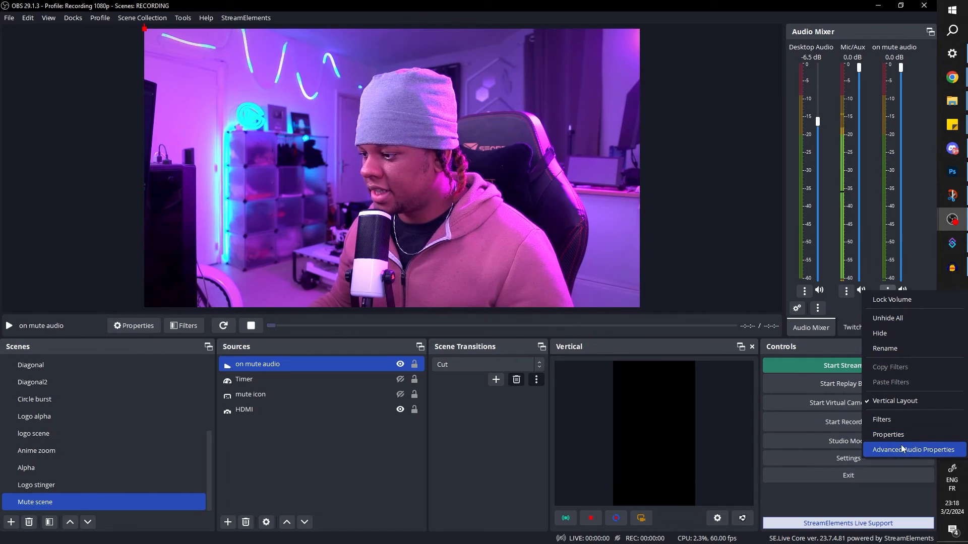
click(913, 449)
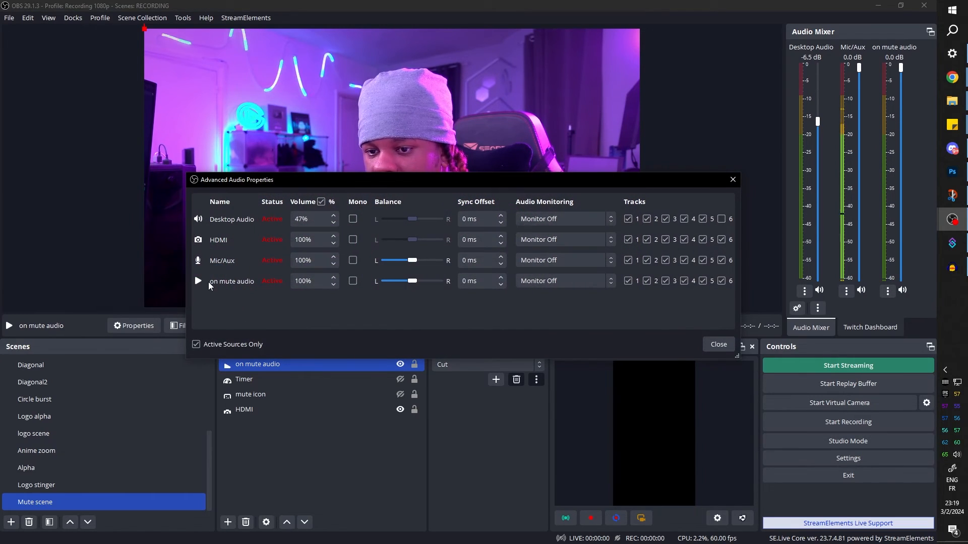
click(562, 281)
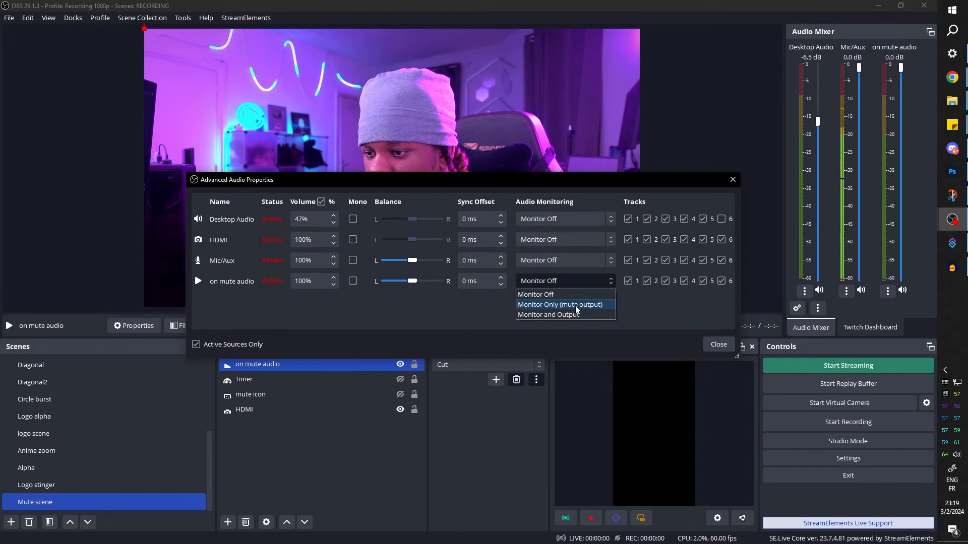
click(560, 305)
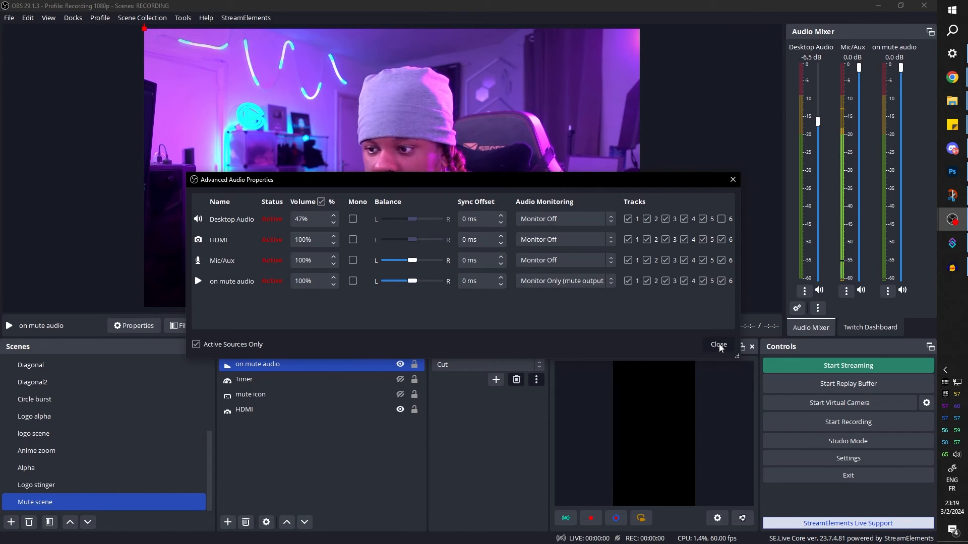
click(719, 344)
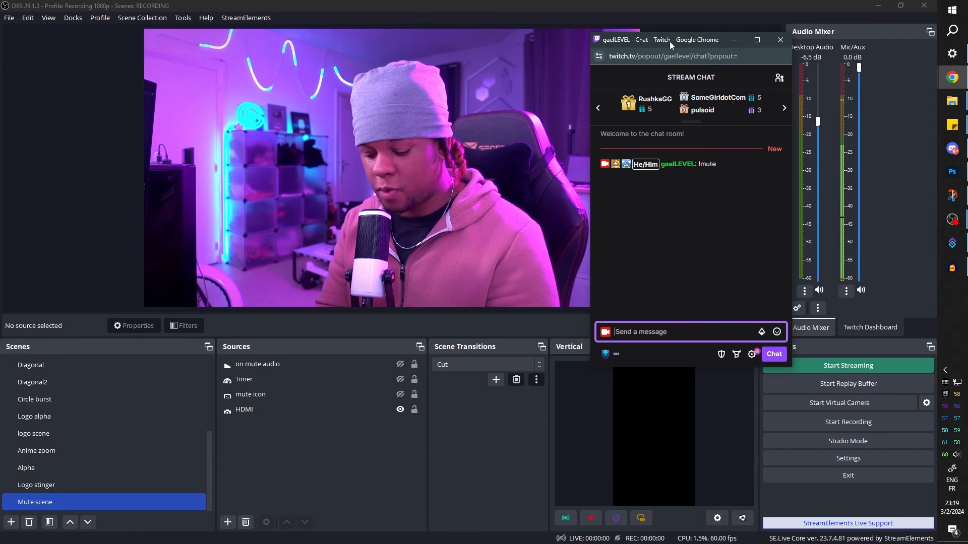
Post '!mute' in the Twitch chat again to retest the Mute scene
text(!mute)
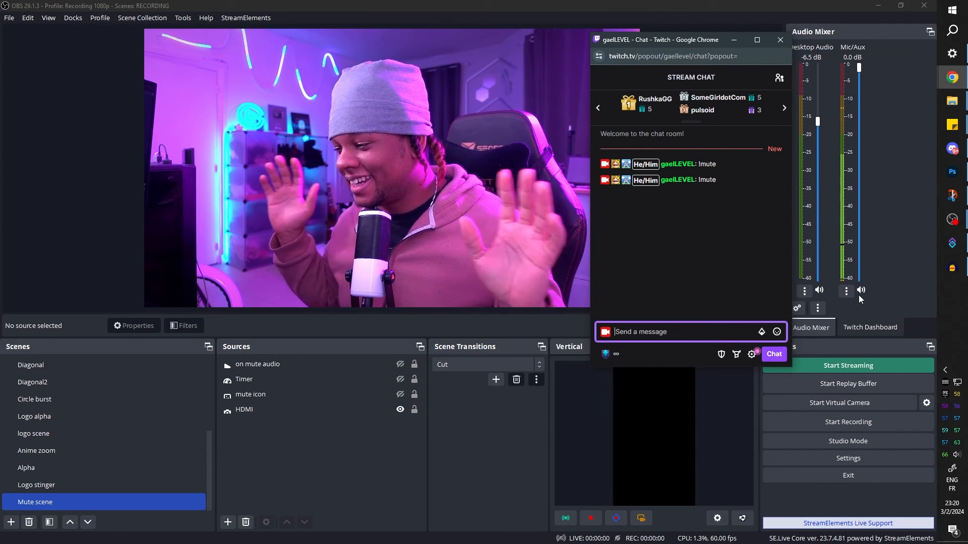
mouse_move(616, 192)
text(!)
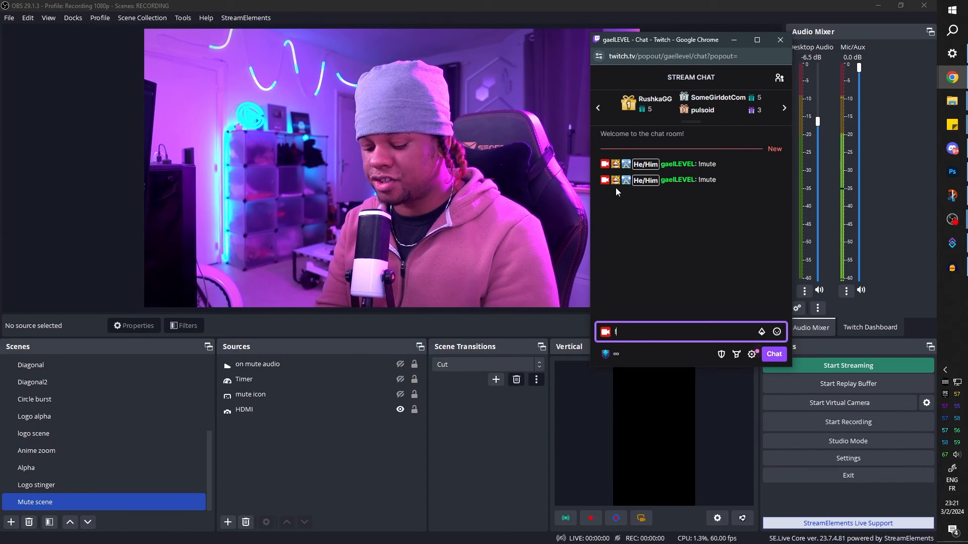
text(lmute)
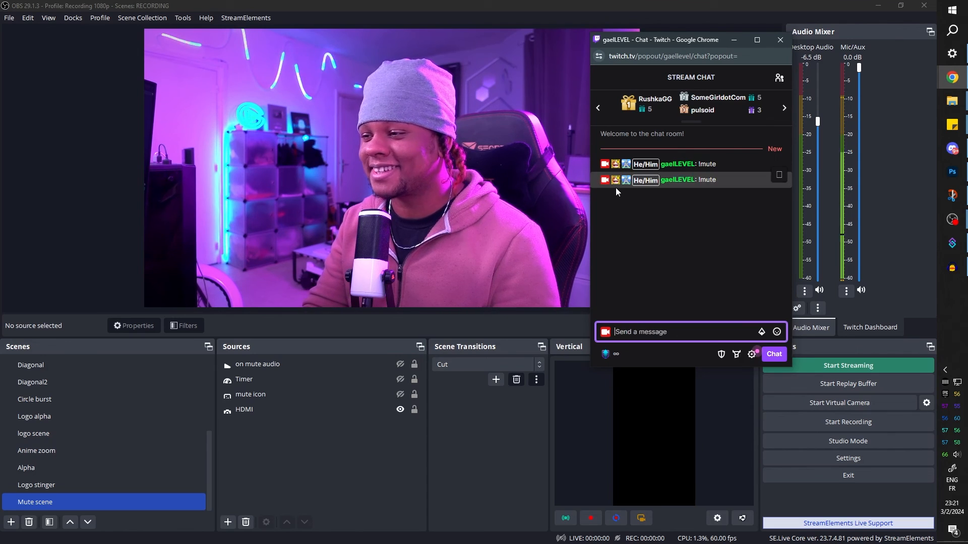
Watch the black-and-white mute overlay and timer run, then return to OBS
click(399, 364)
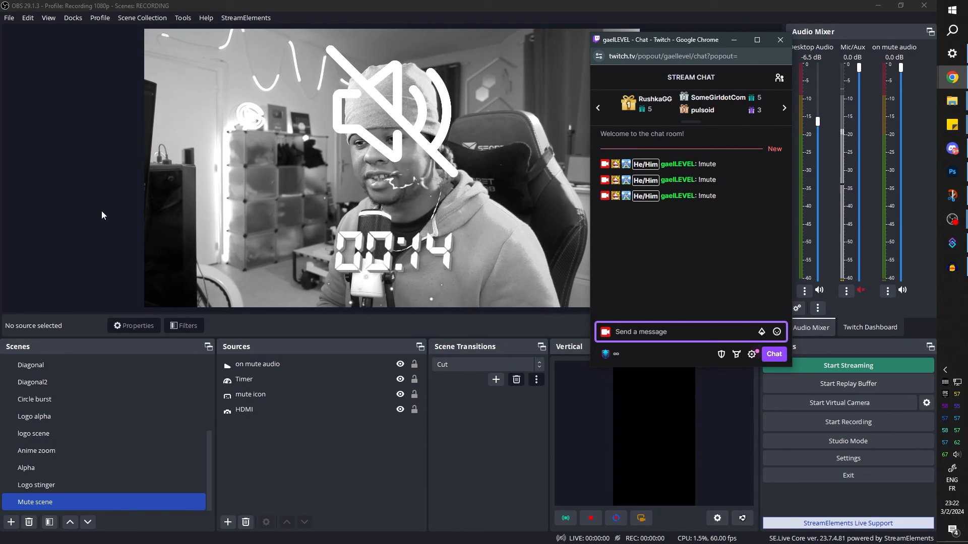
mouse_move(709, 264)
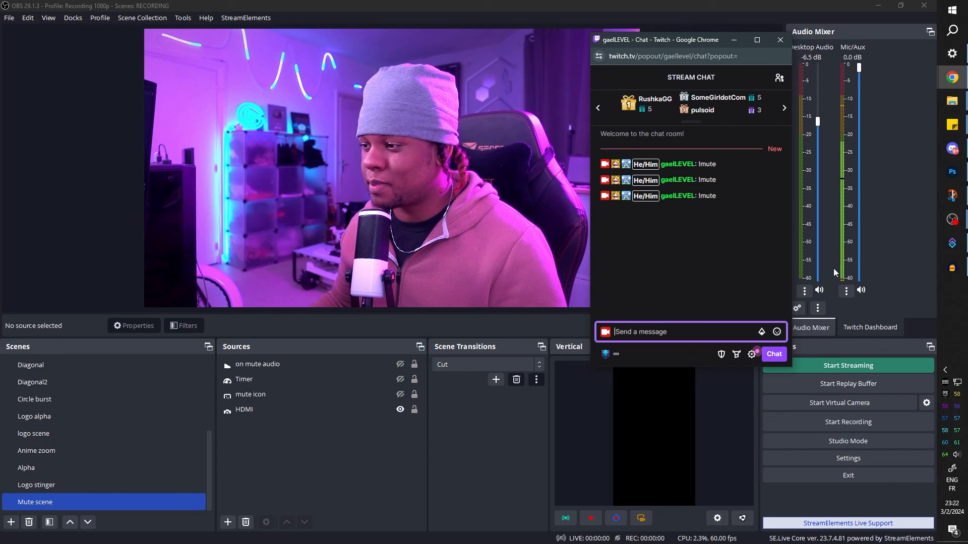
click(779, 40)
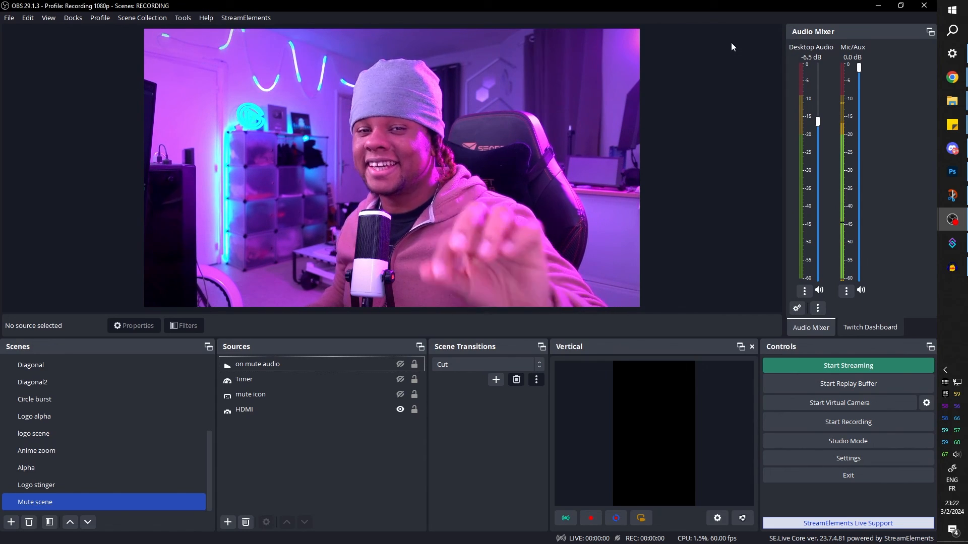